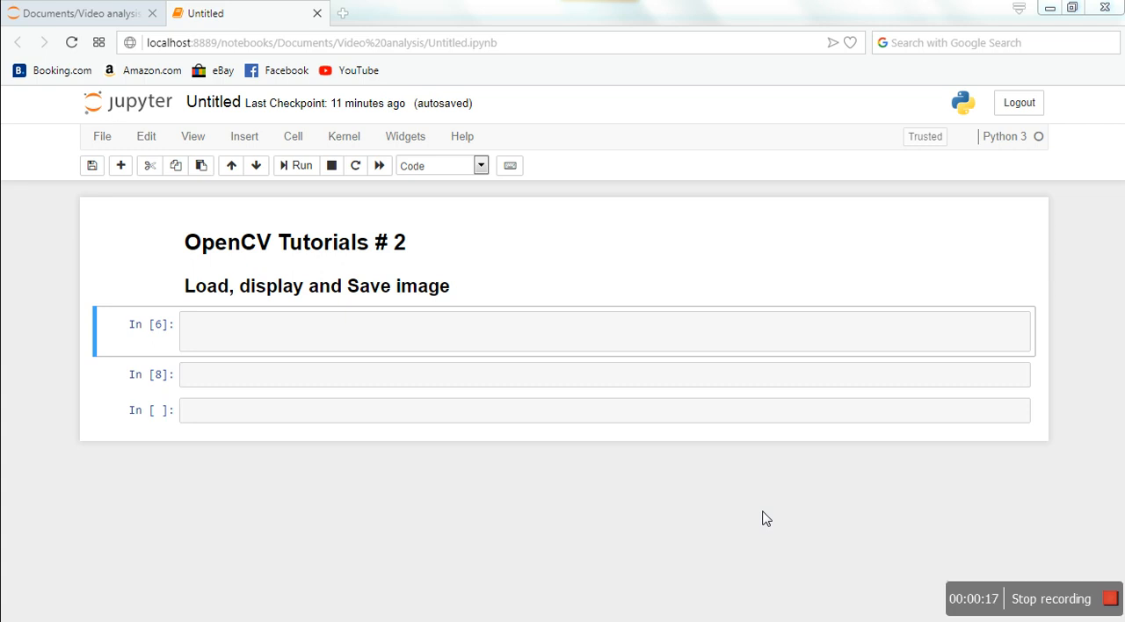
{"action": "mouse_move", "coordinate": [661, 496]}
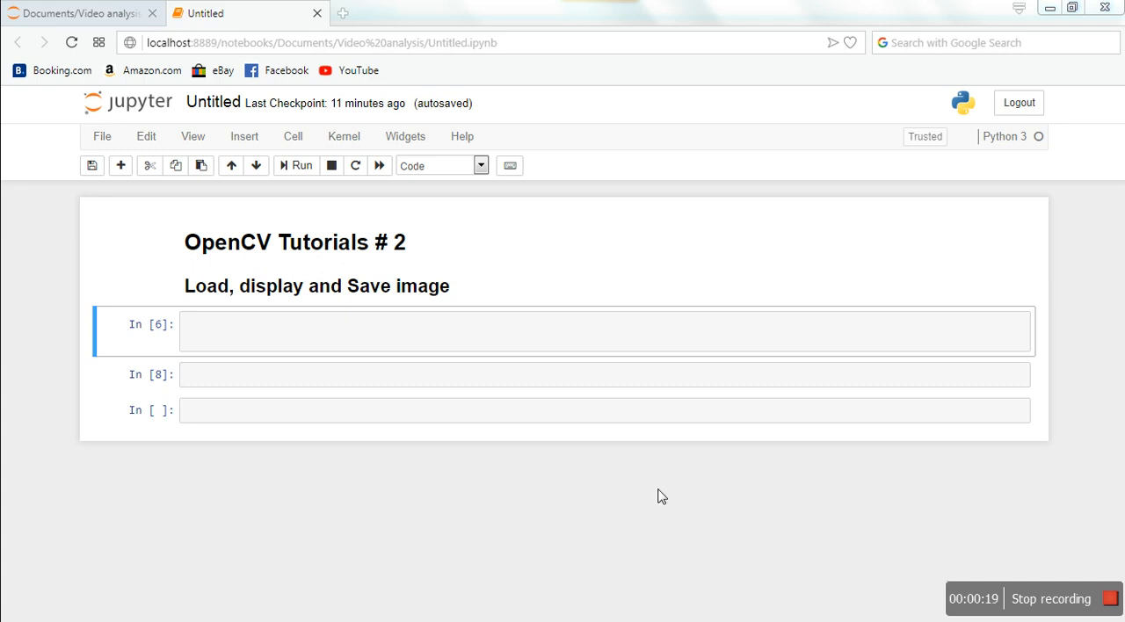
Step: Begin the first cell with import cv2 to bring in OpenCV
{"action": "type", "text": "imp"}
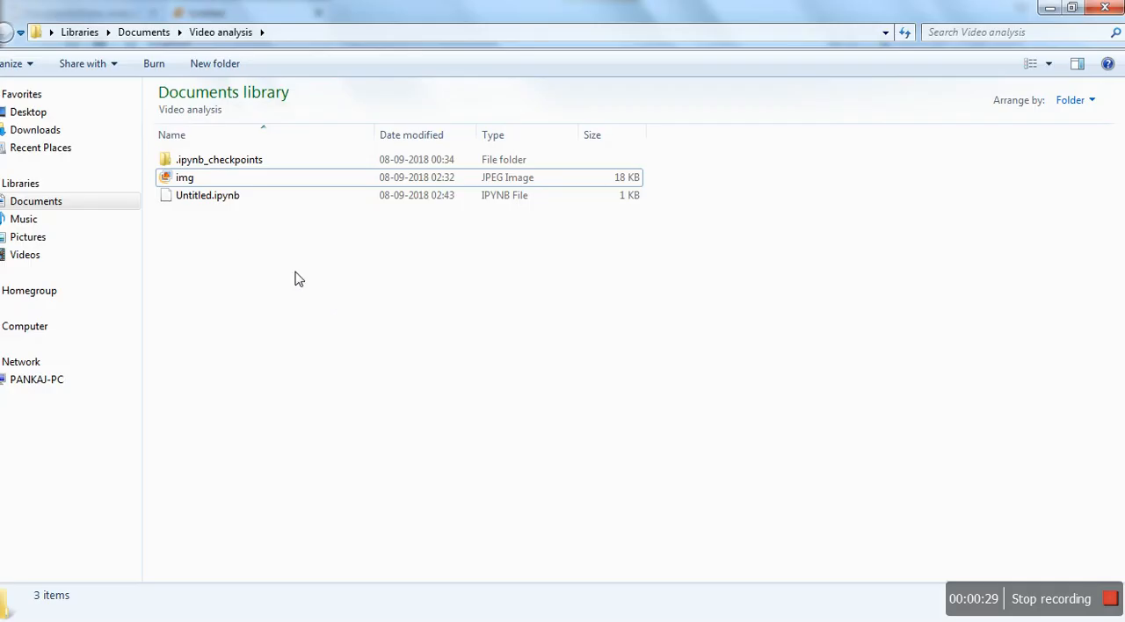
{"action": "mouse_move", "coordinate": [197, 181]}
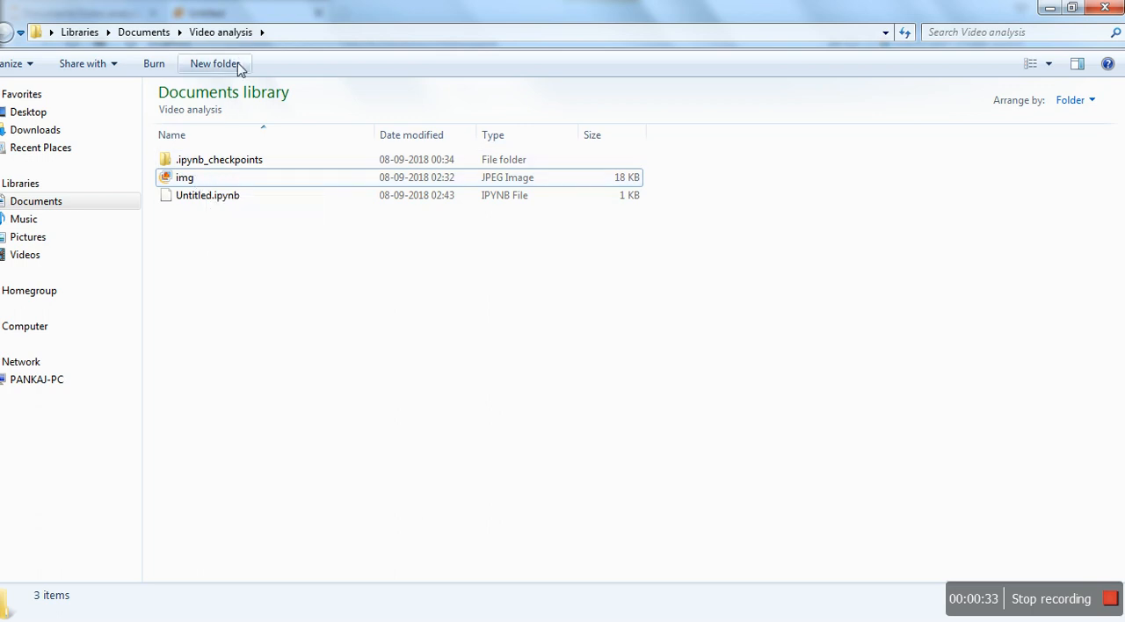
{"action": "mouse_move", "coordinate": [229, 195]}
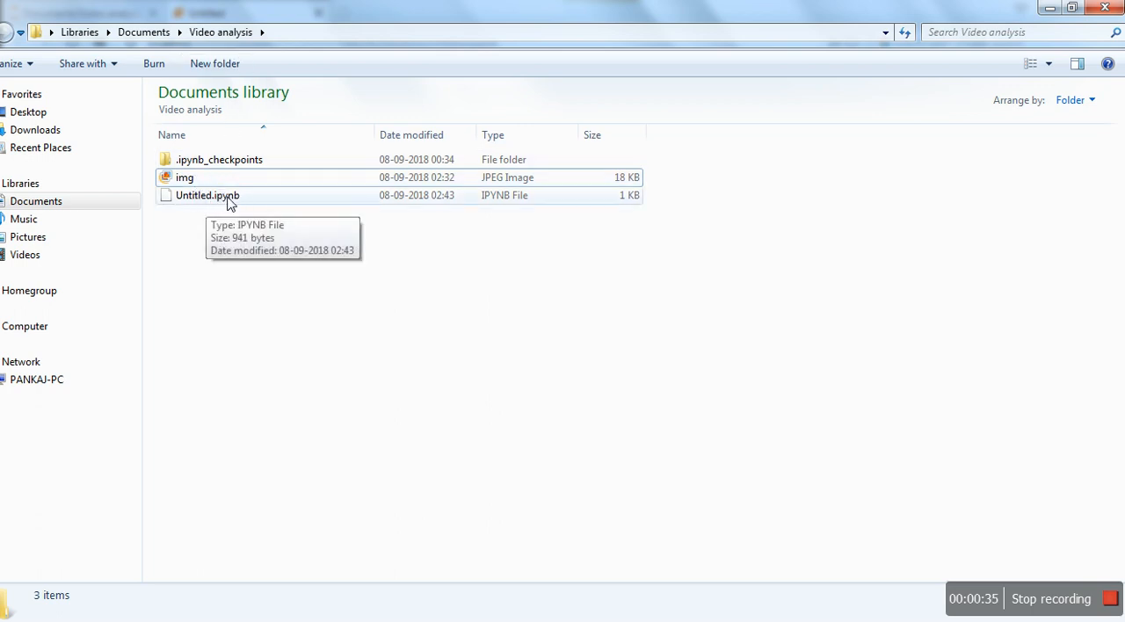
{"action": "left_click", "coordinate": [184, 178]}
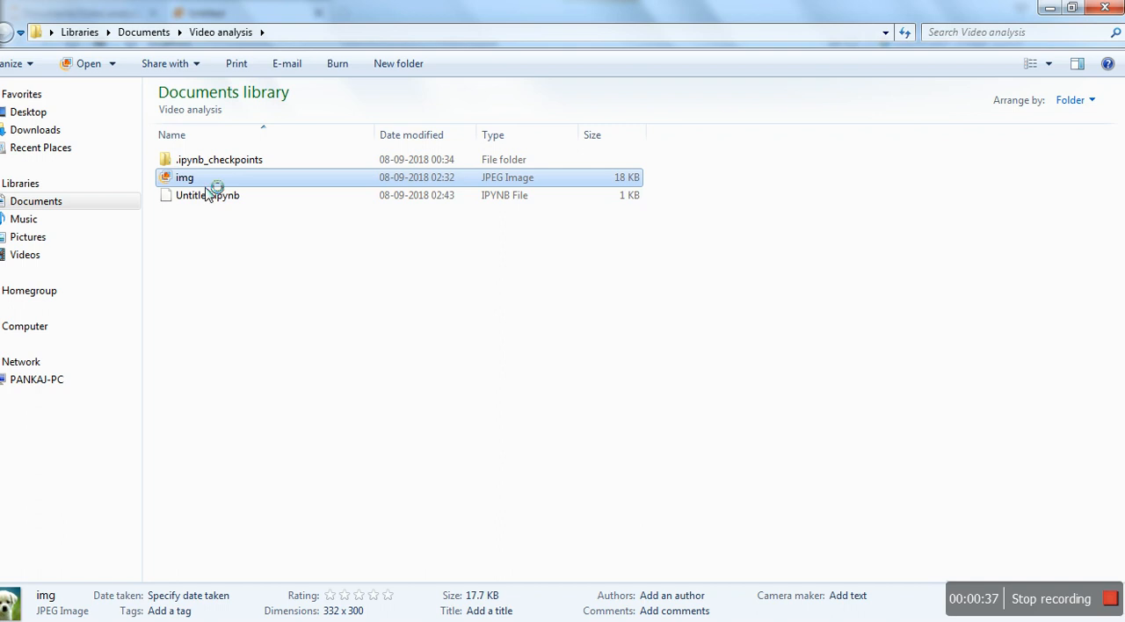
{"action": "double_click", "coordinate": [184, 178]}
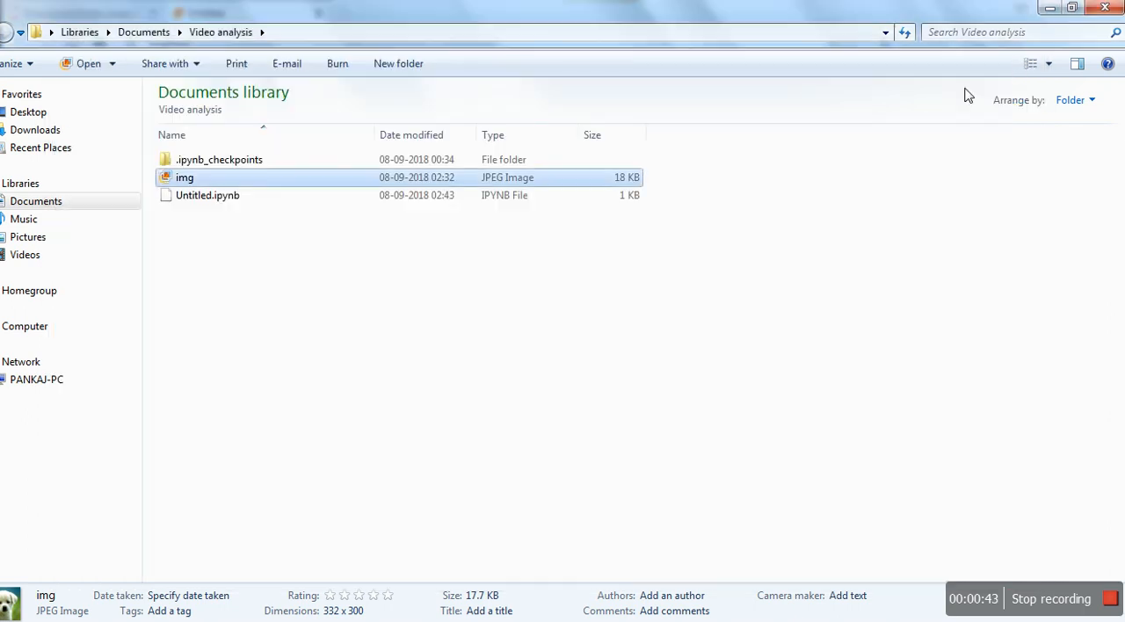
{"action": "mouse_move", "coordinate": [207, 548]}
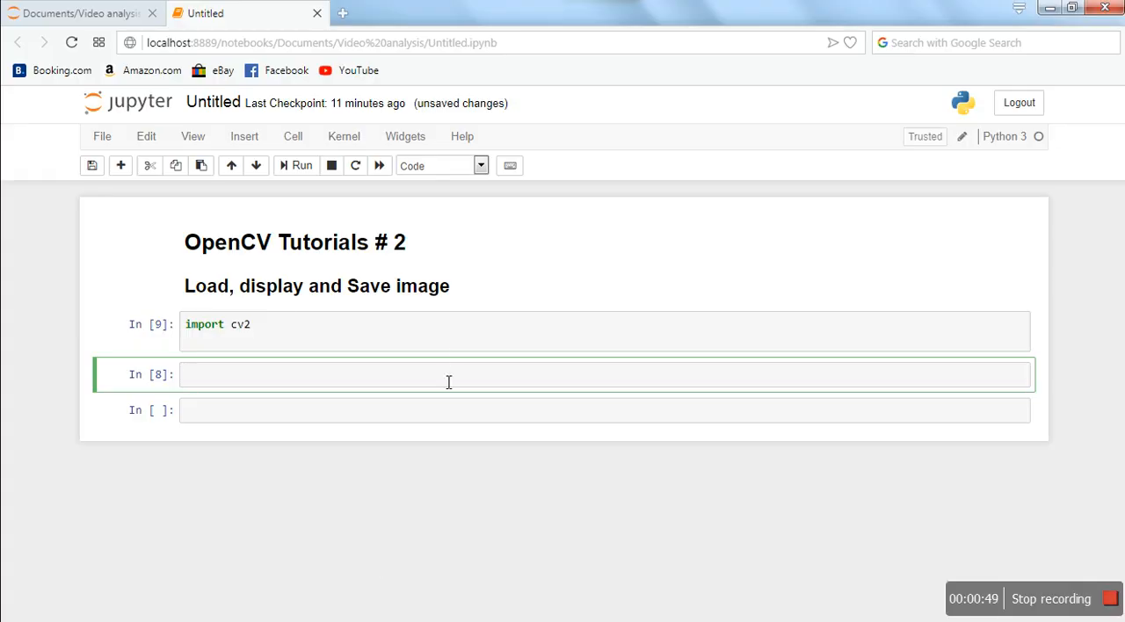
Step: Write img = cv2.imread('img.jpg') in the second cell
{"action": "type", "text": "img"}
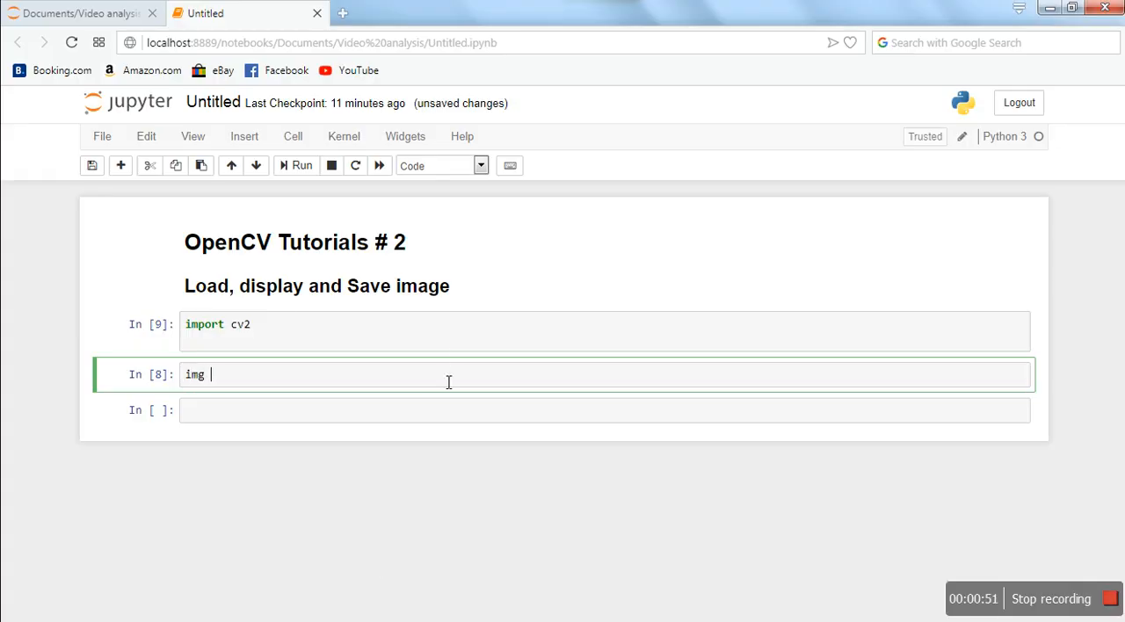
{"action": "type", "text": "= cv2"}
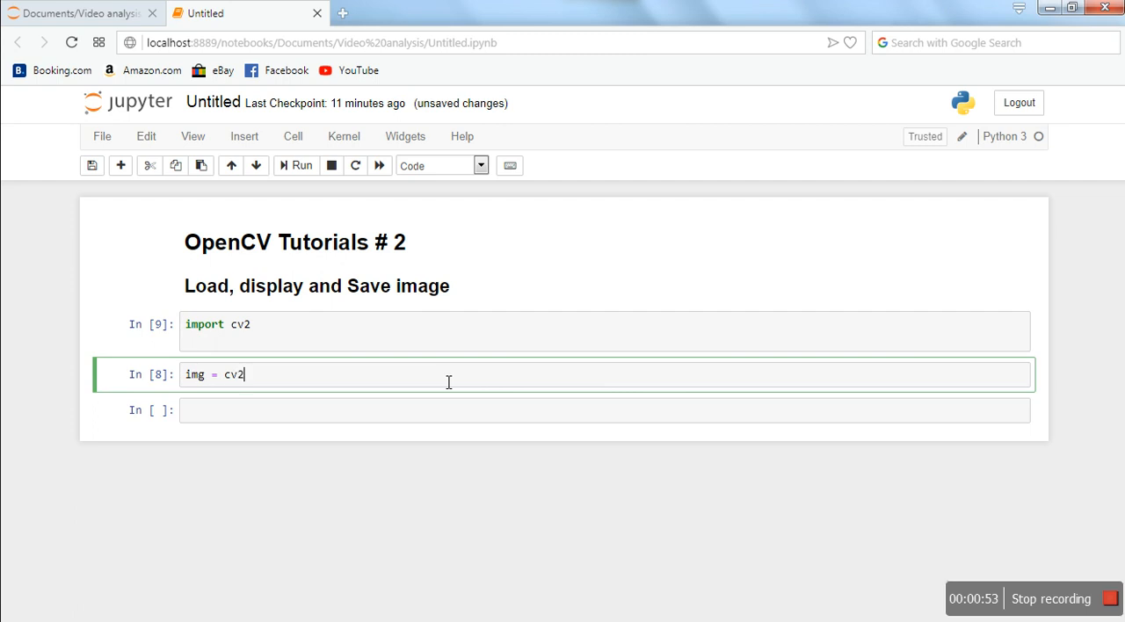
{"action": "type", "text": ".imrea"}
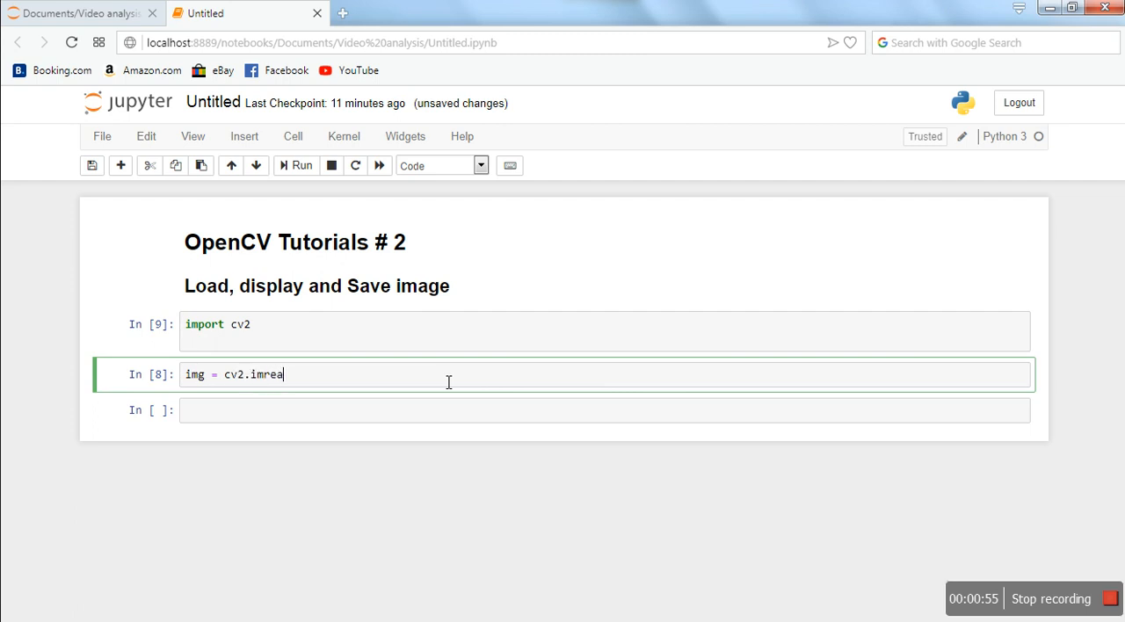
{"action": "type", "text": "d()"}
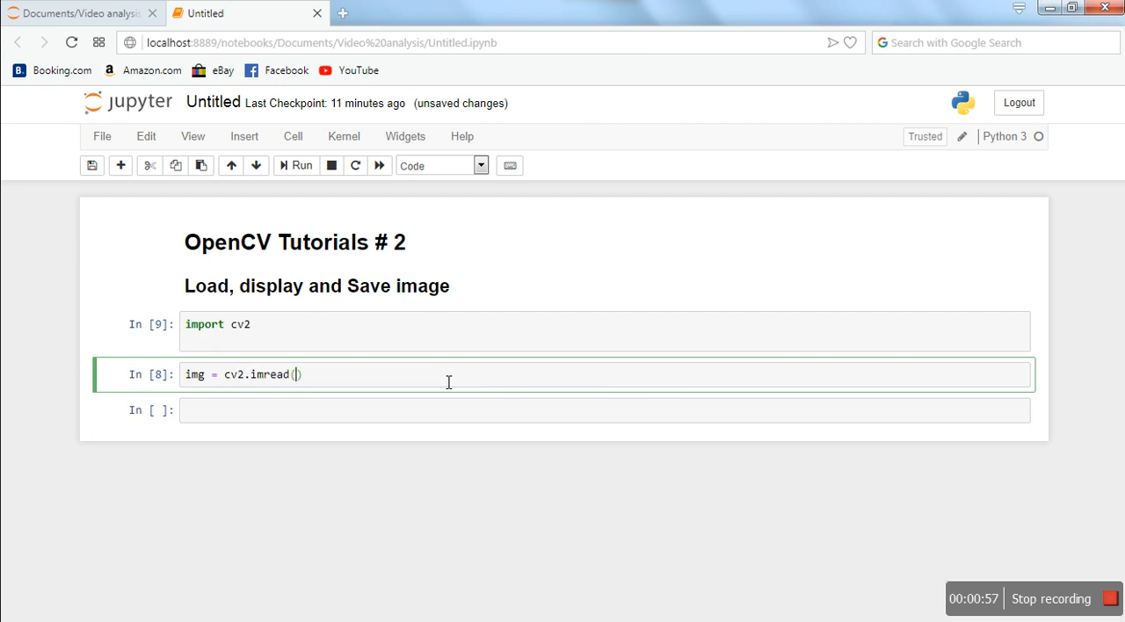
{"action": "mouse_move", "coordinate": [341, 387]}
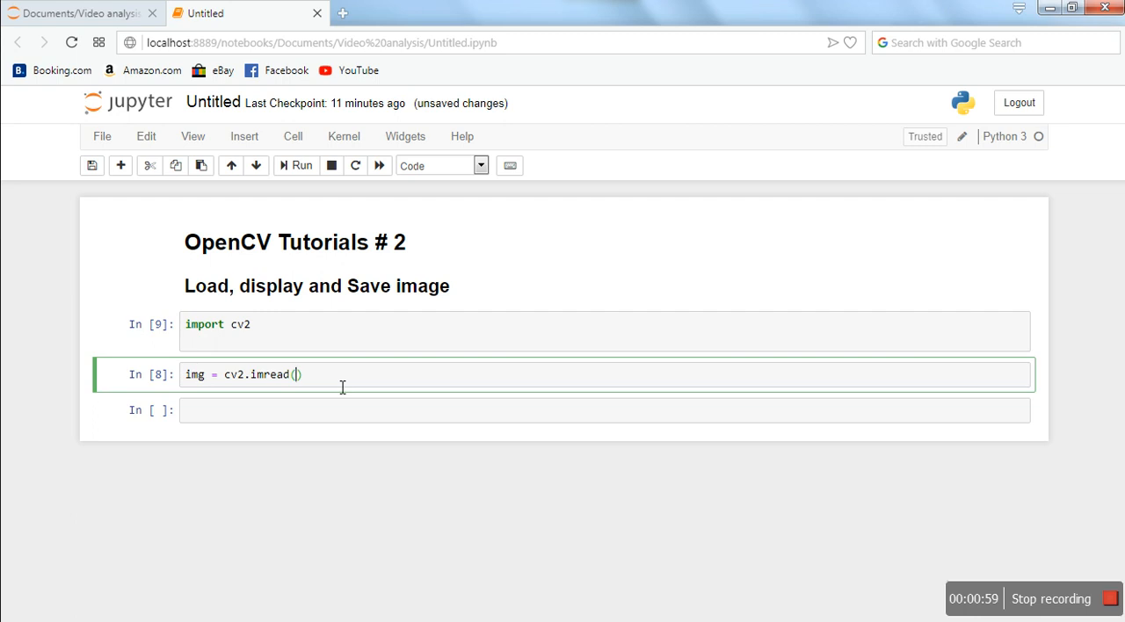
{"action": "type", "text": "im"}
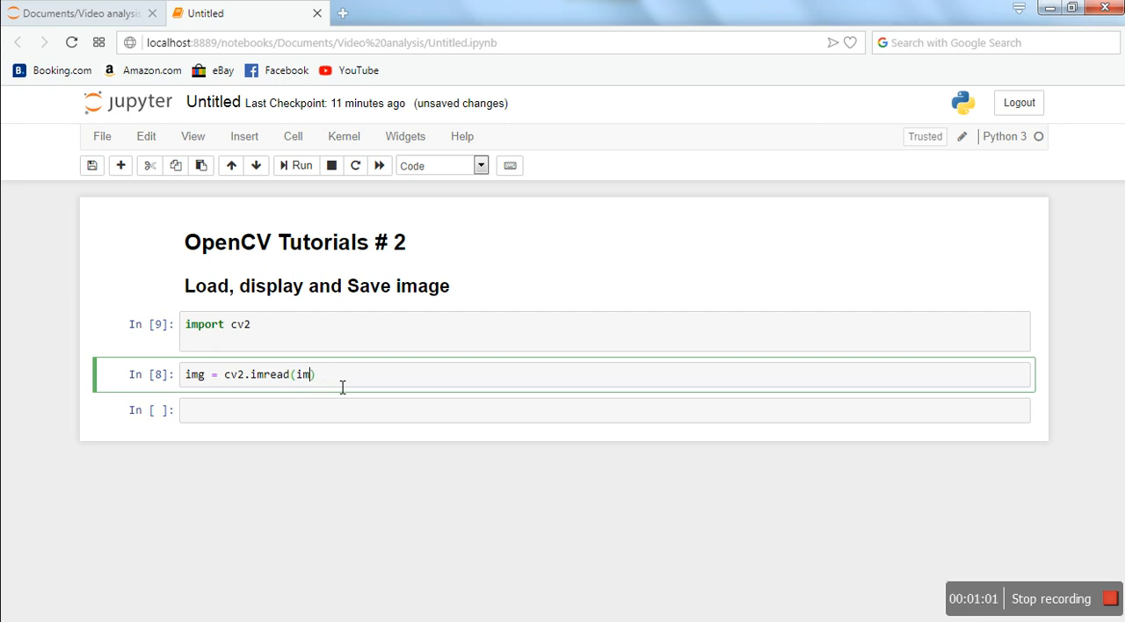
{"action": "type", "text": "'im'"}
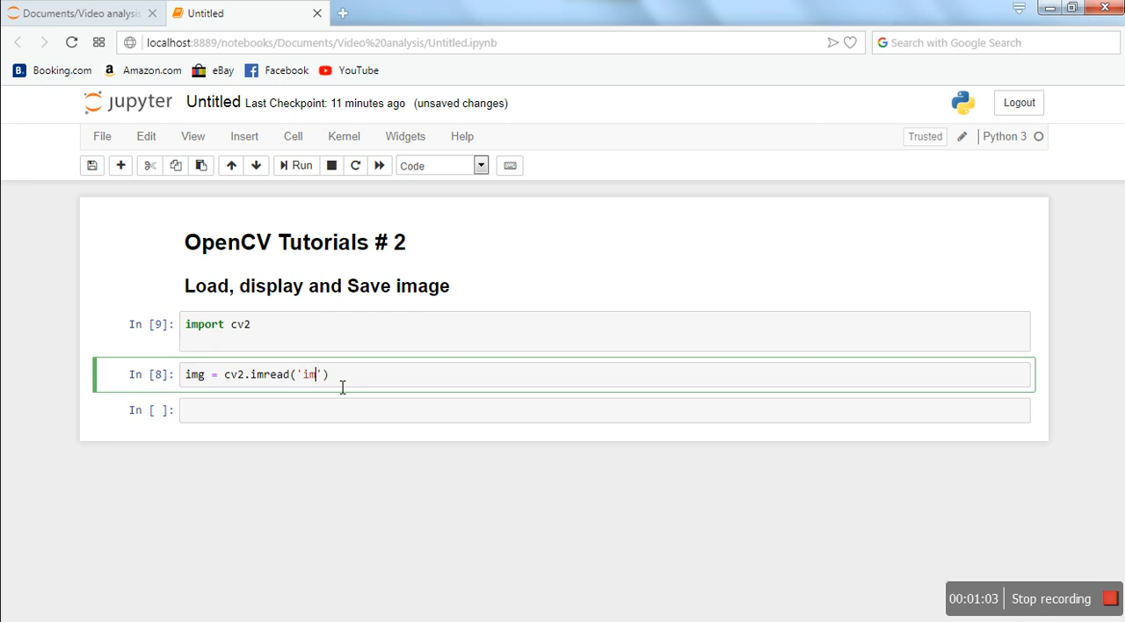
{"action": "type", "text": "g.jp"}
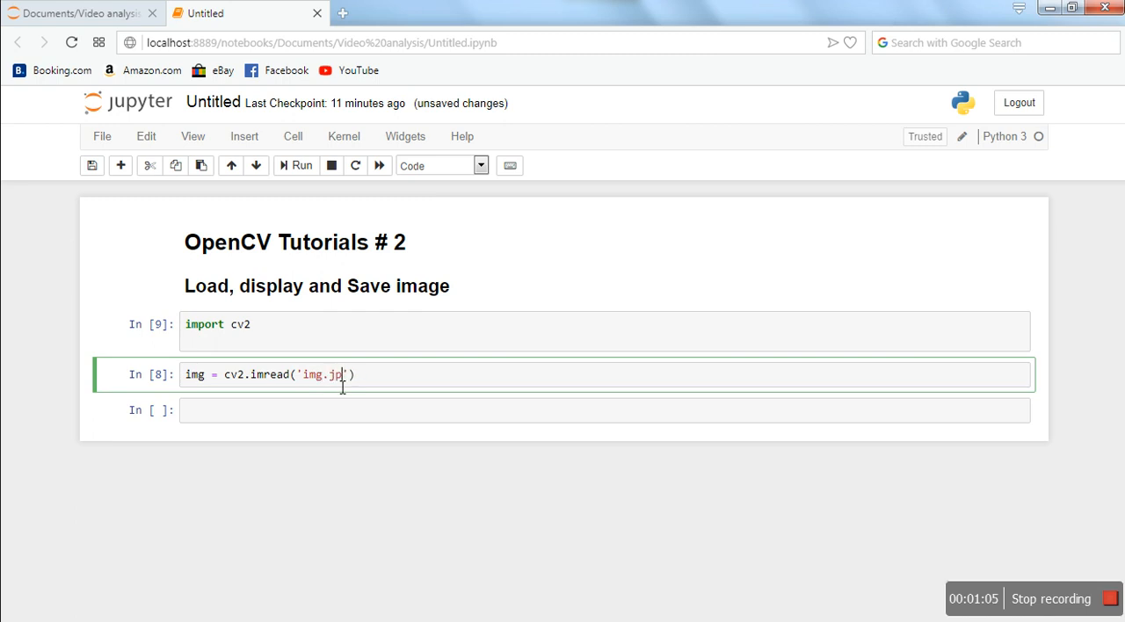
{"action": "type", "text": "g"}
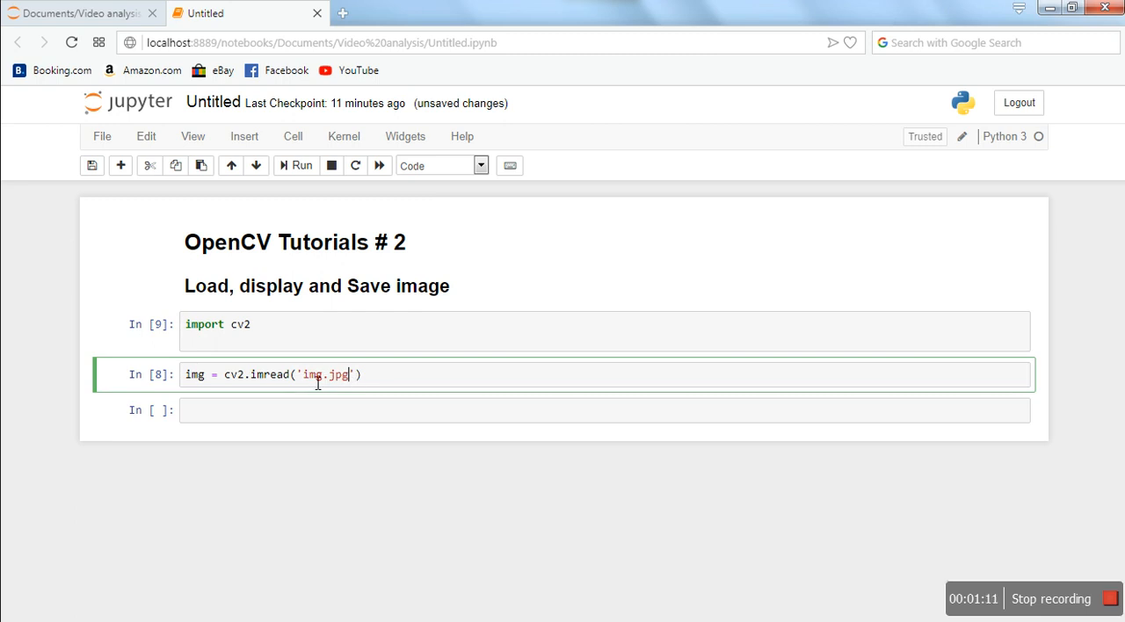
Step: Add flag 0 to imread and a comment # 1 0 -1 listing the read modes
{"action": "left_click", "coordinate": [355, 374]}
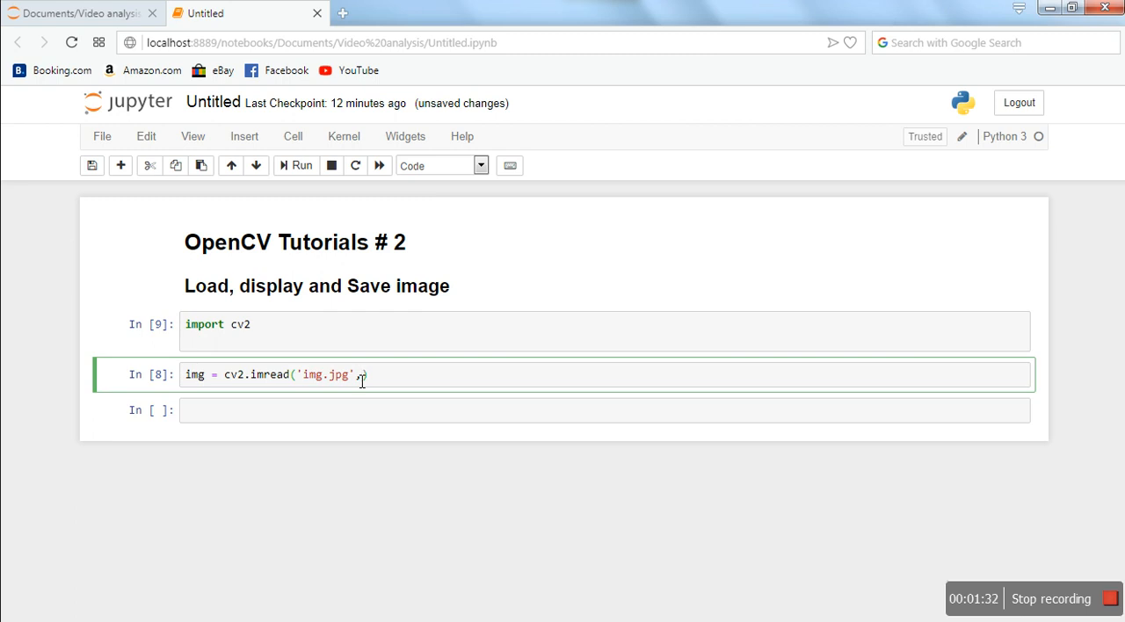
{"action": "type", "text": ","}
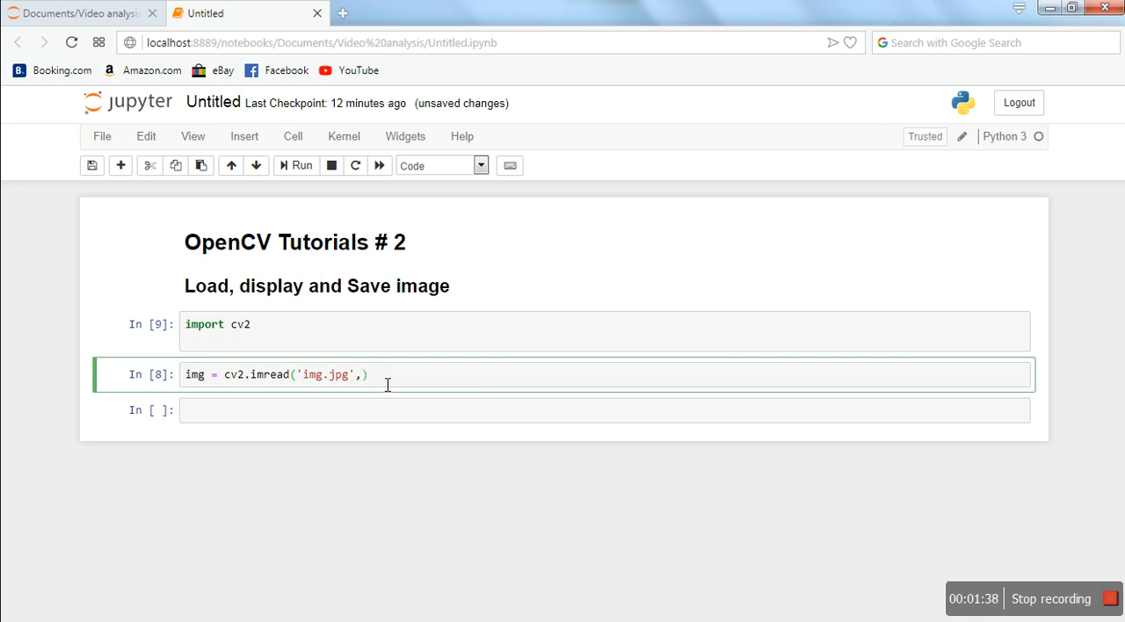
{"action": "type", "text": "#"}
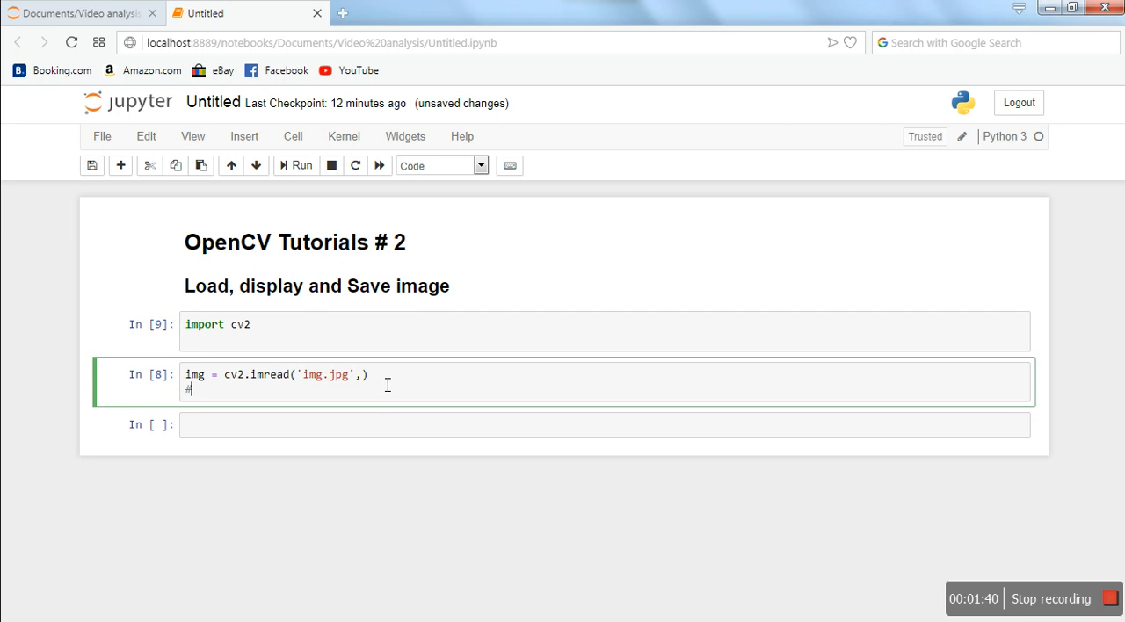
{"action": "type", "text": "-1"}
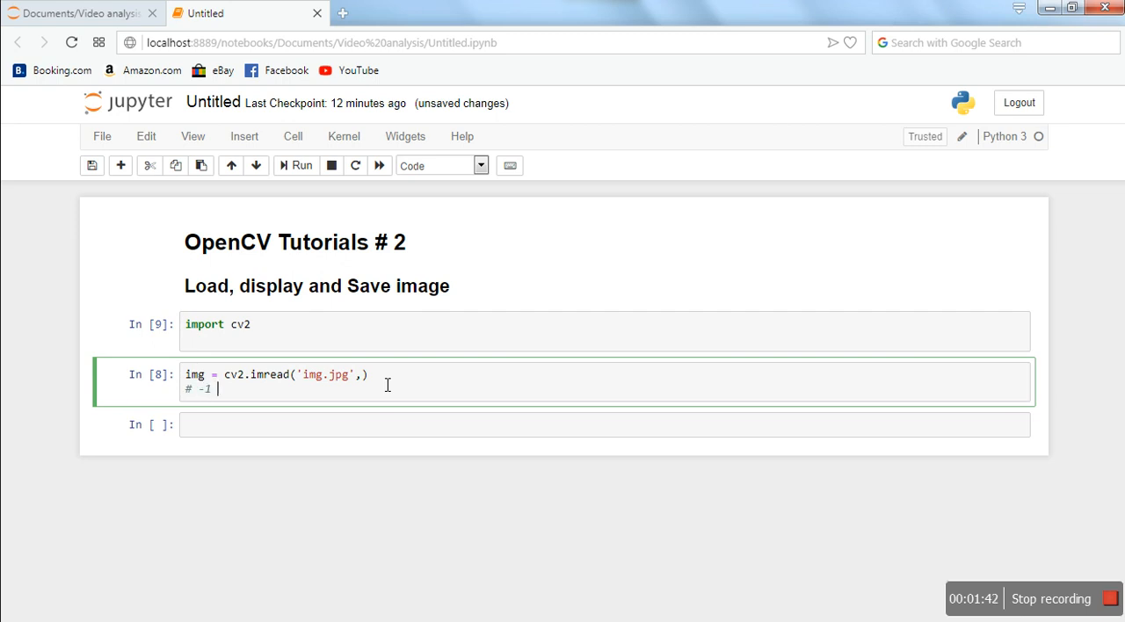
{"action": "key", "text": "Backspace"}
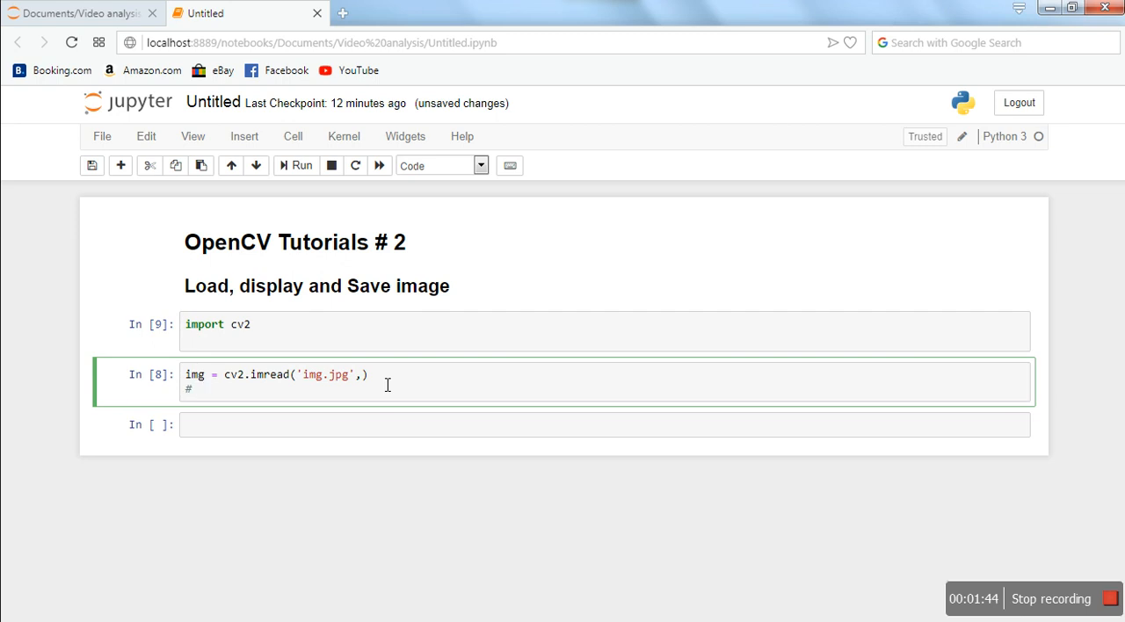
{"action": "type", "text": "1"}
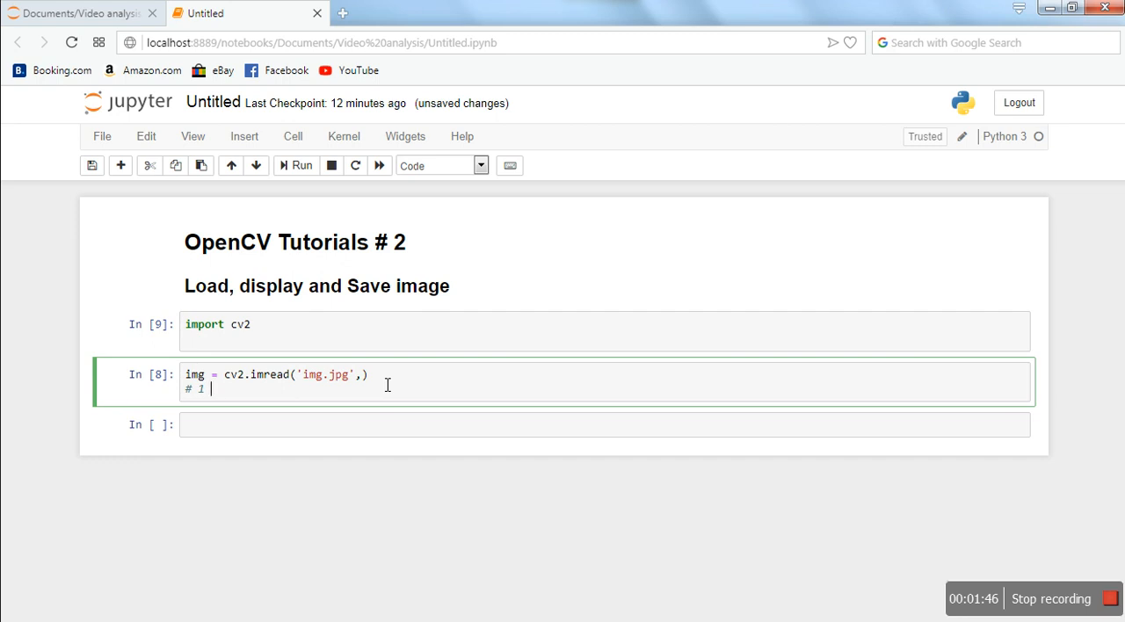
{"action": "type", "text": "0 -1"}
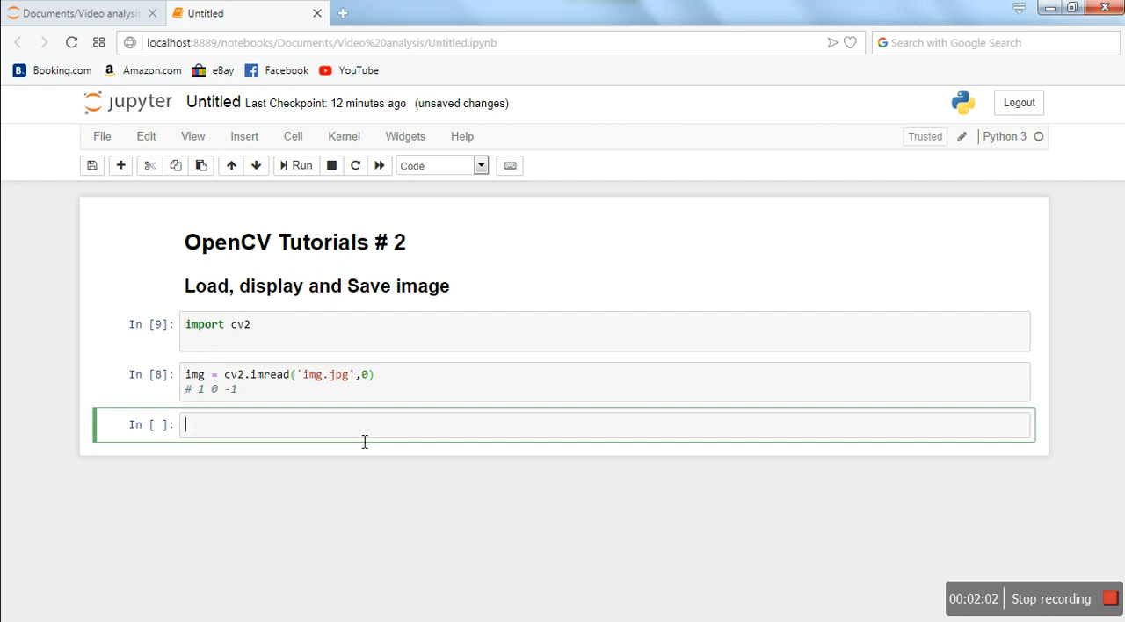
Step: Write cv2.imshow('First image',img) to display img in a titled window
{"action": "type", "text": "cv"}
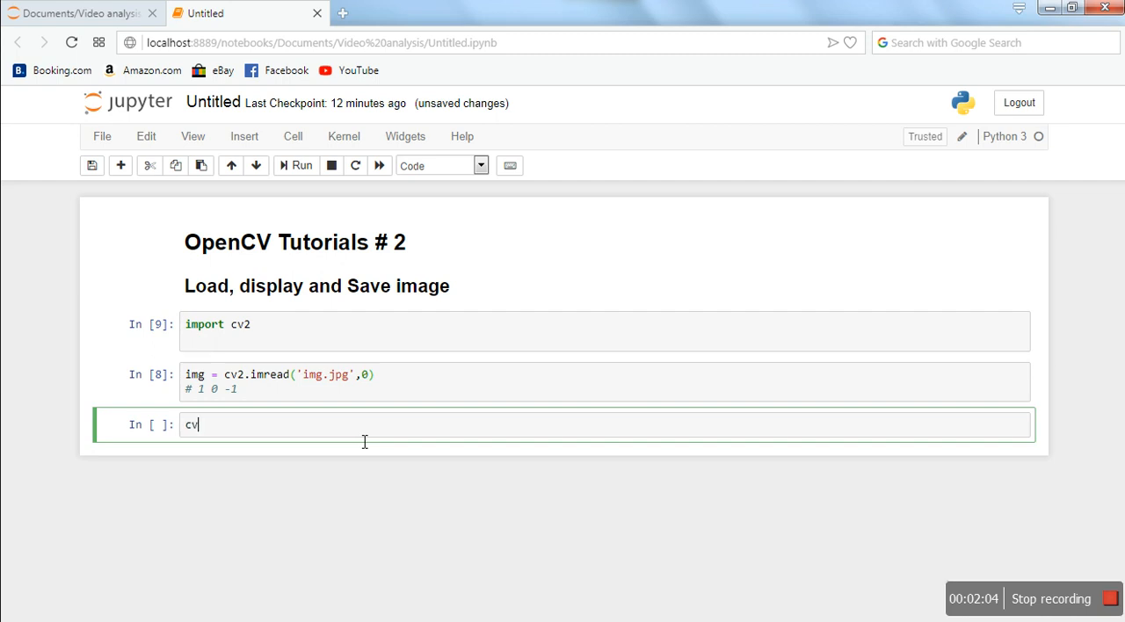
{"action": "type", "text": "2."}
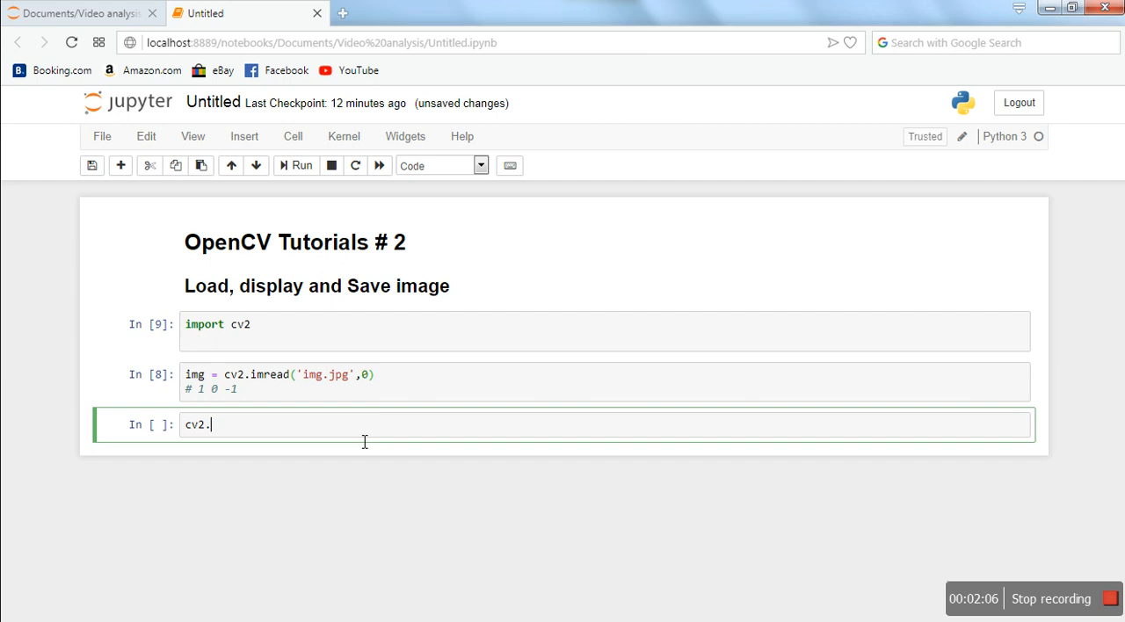
{"action": "type", "text": "im"}
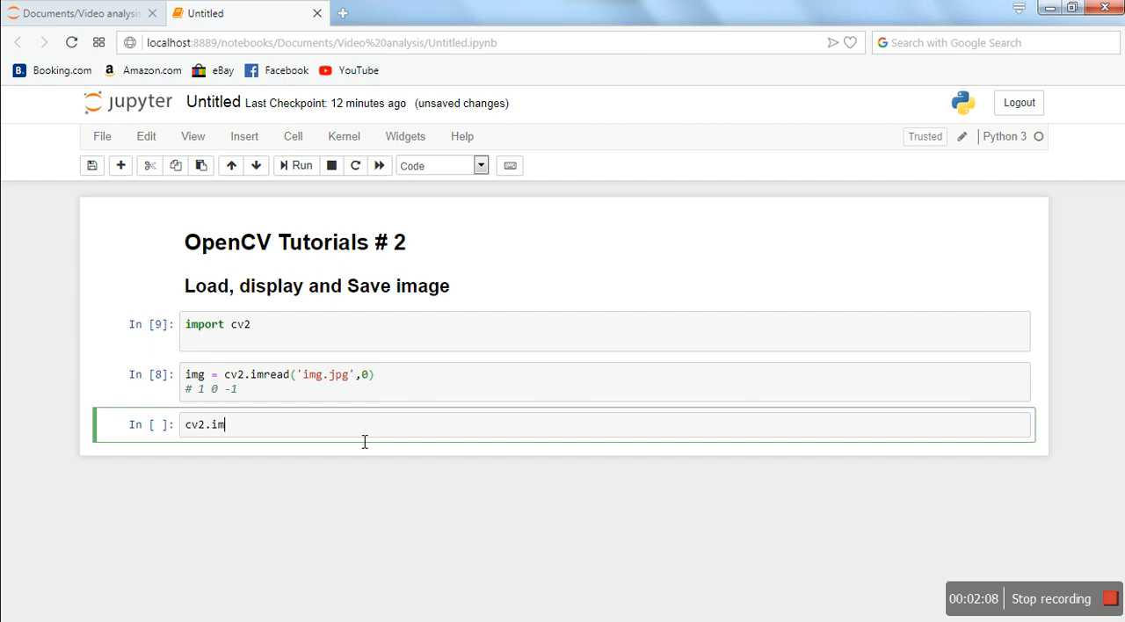
{"action": "type", "text": "show()"}
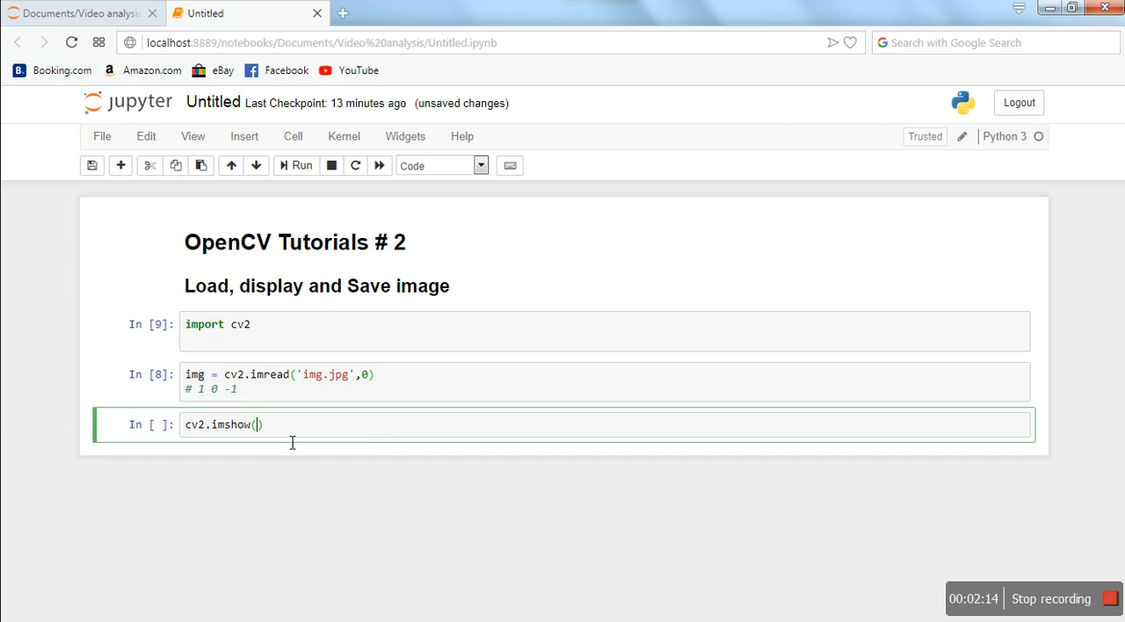
{"action": "type", "text": "'"}
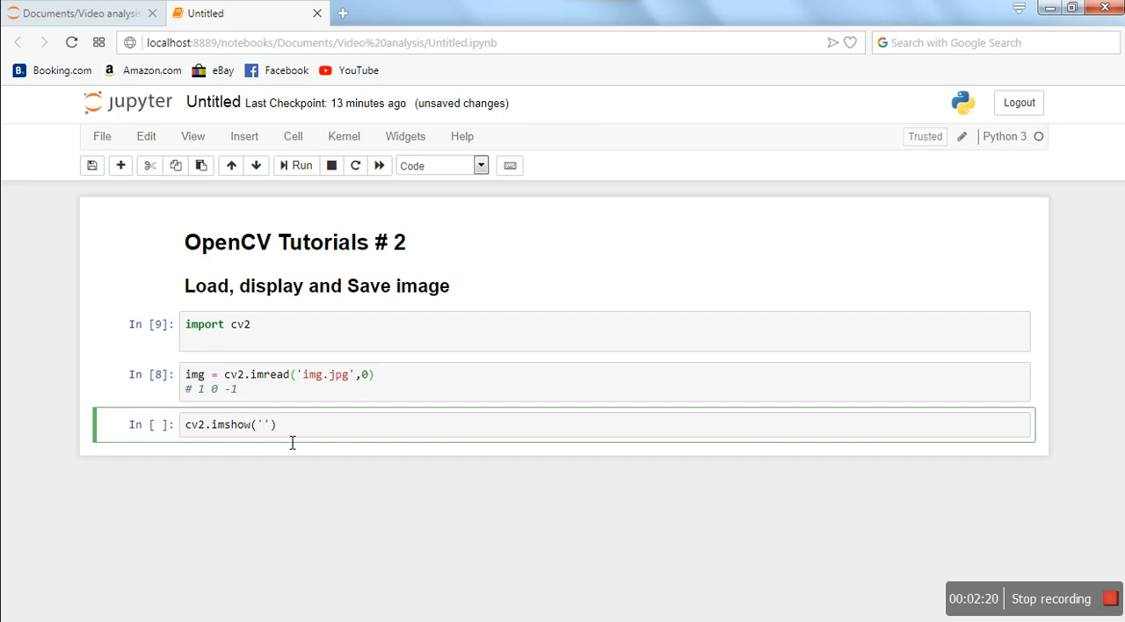
{"action": "type", "text": "First"}
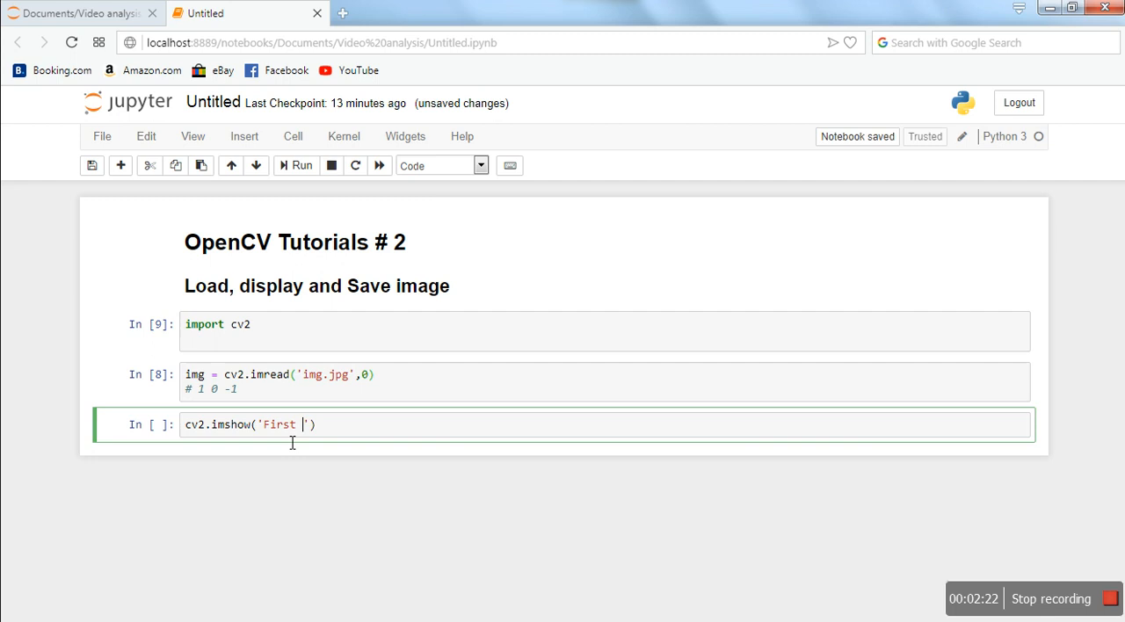
{"action": "type", "text": "image"}
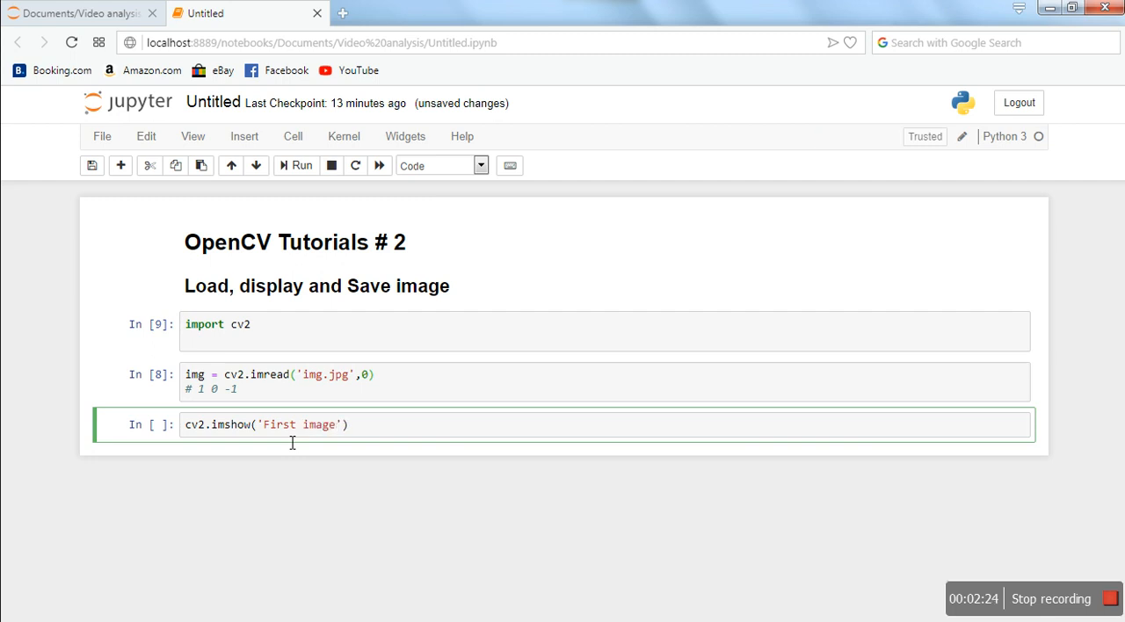
{"action": "type", "text": ","}
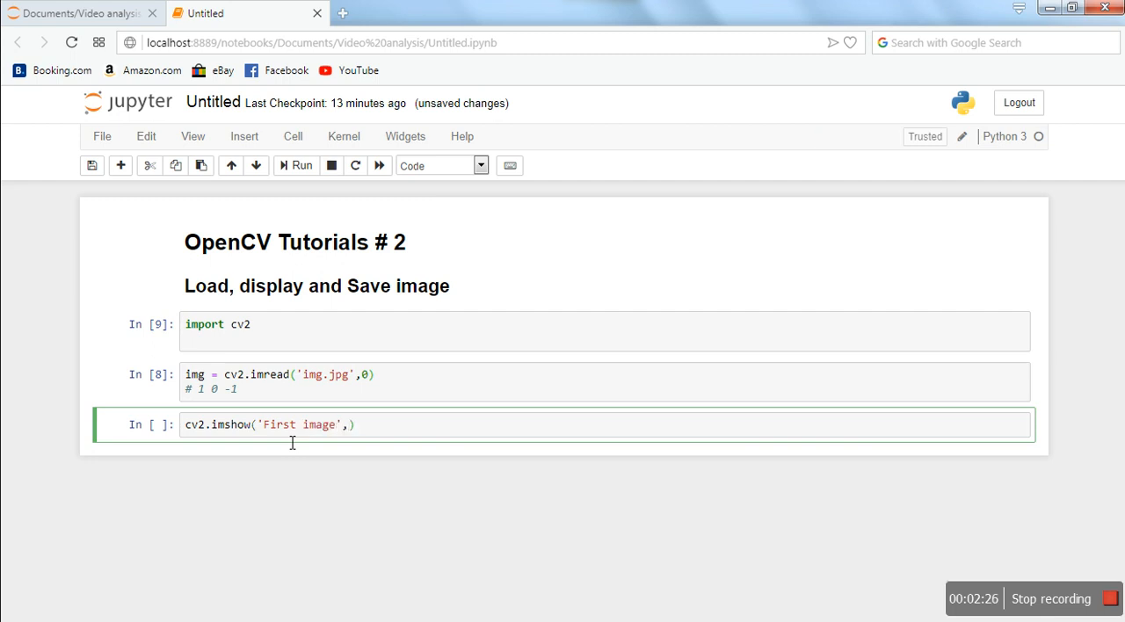
{"action": "double_click", "coordinate": [193, 375]}
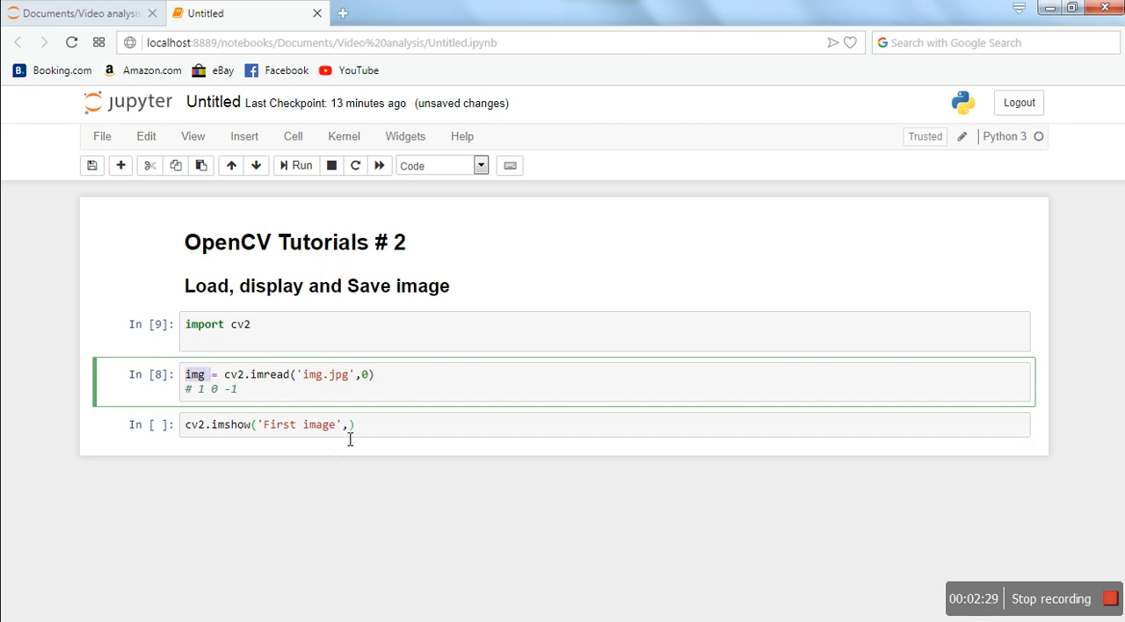
{"action": "type", "text": "img"}
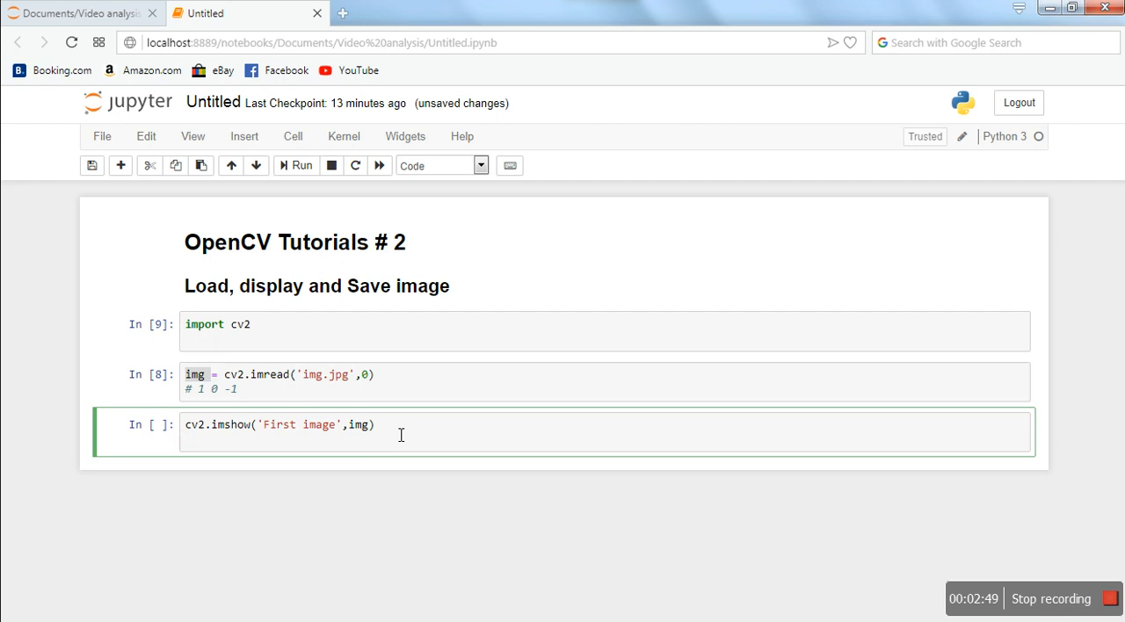
Step: Add cv2.waitKey(0) and cv2.destroyAllWindows() on the following lines
{"action": "type", "text": "cv2"}
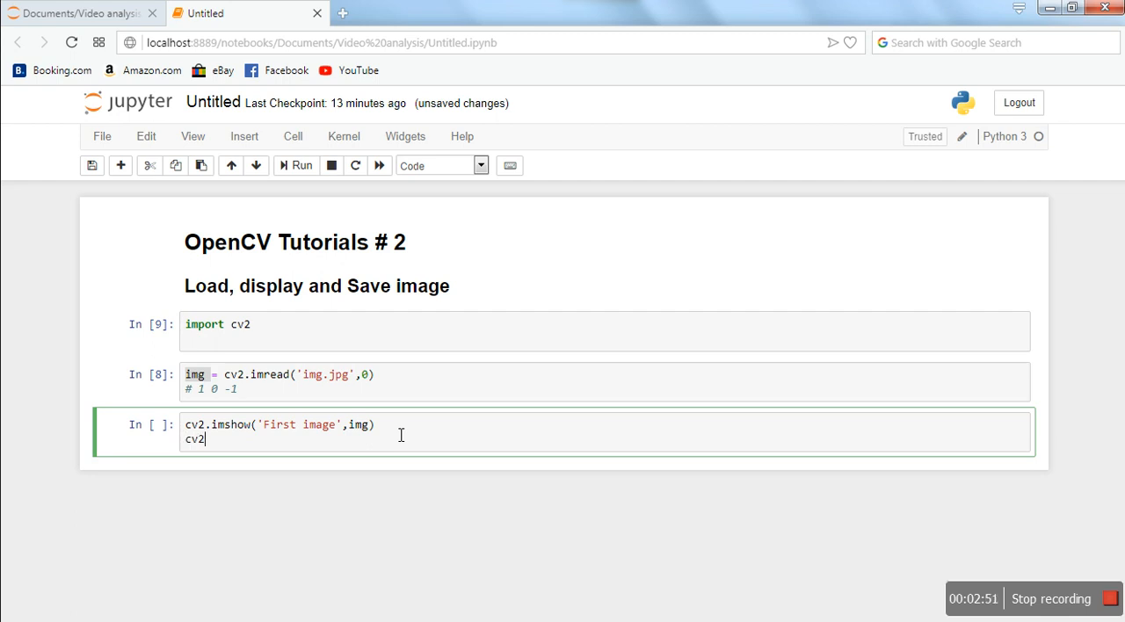
{"action": "type", "text": ".waitKey("}
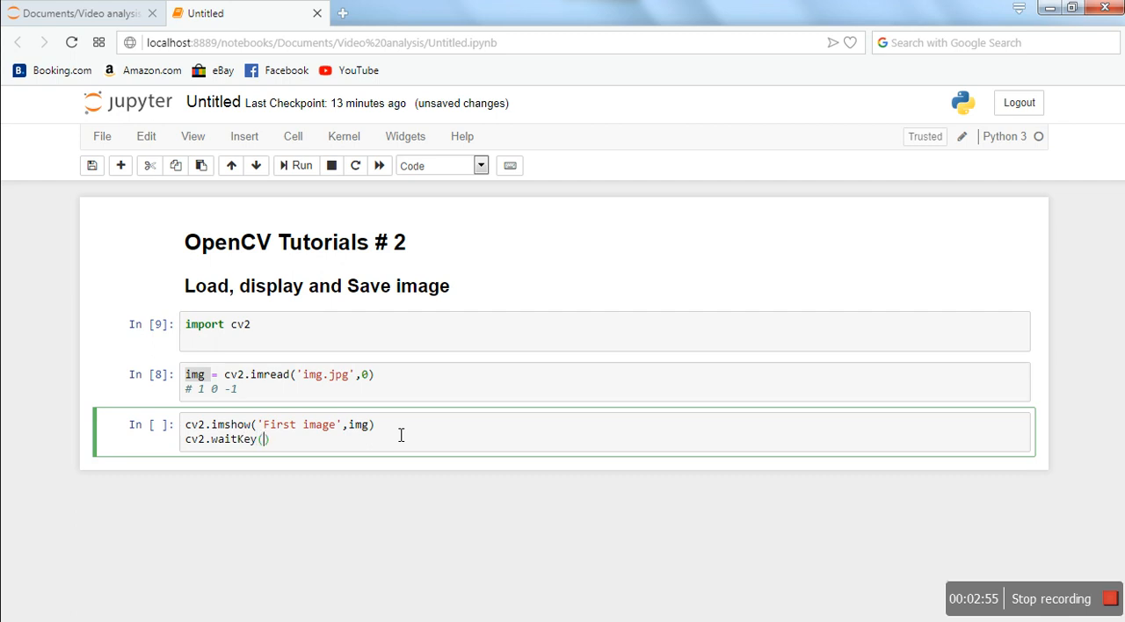
{"action": "type", "text": "0"}
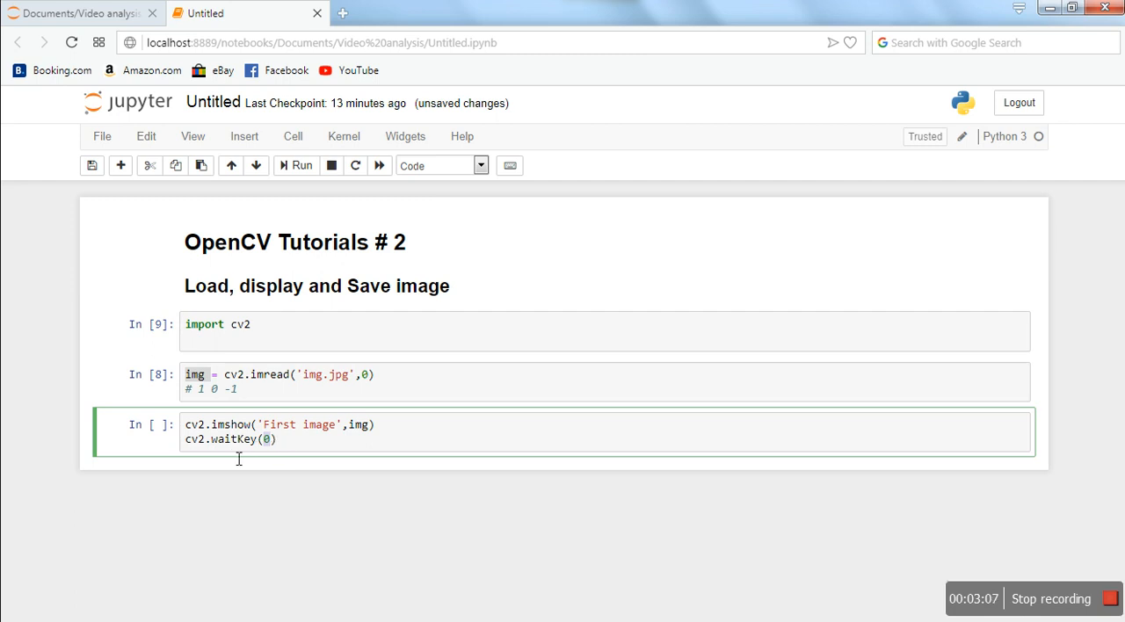
{"action": "mouse_move", "coordinate": [306, 457]}
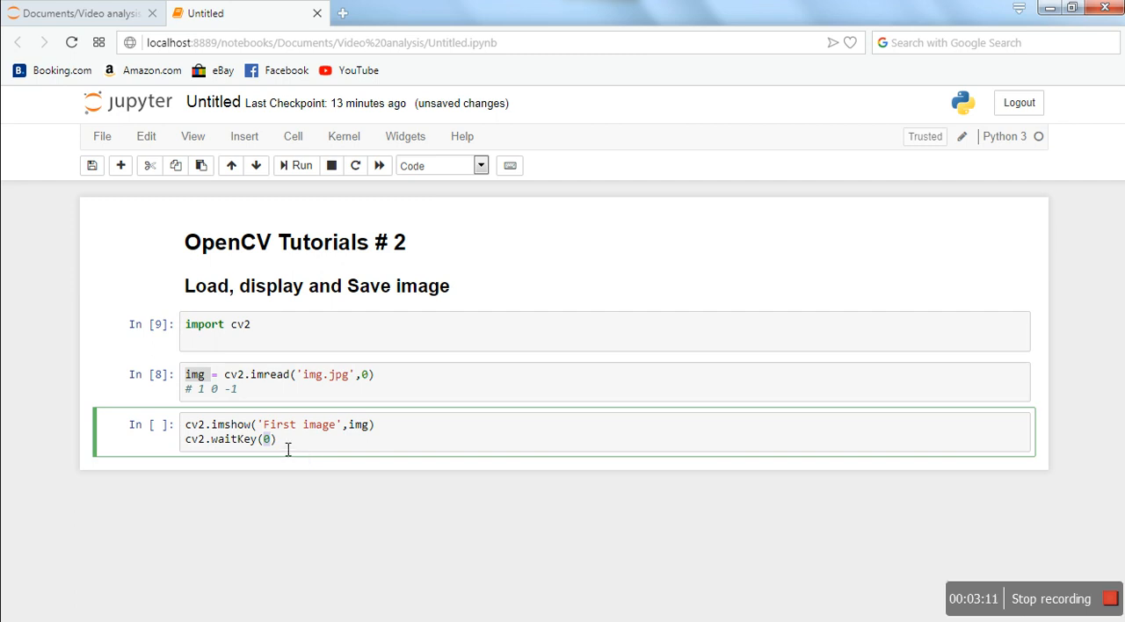
{"action": "mouse_move", "coordinate": [286, 450]}
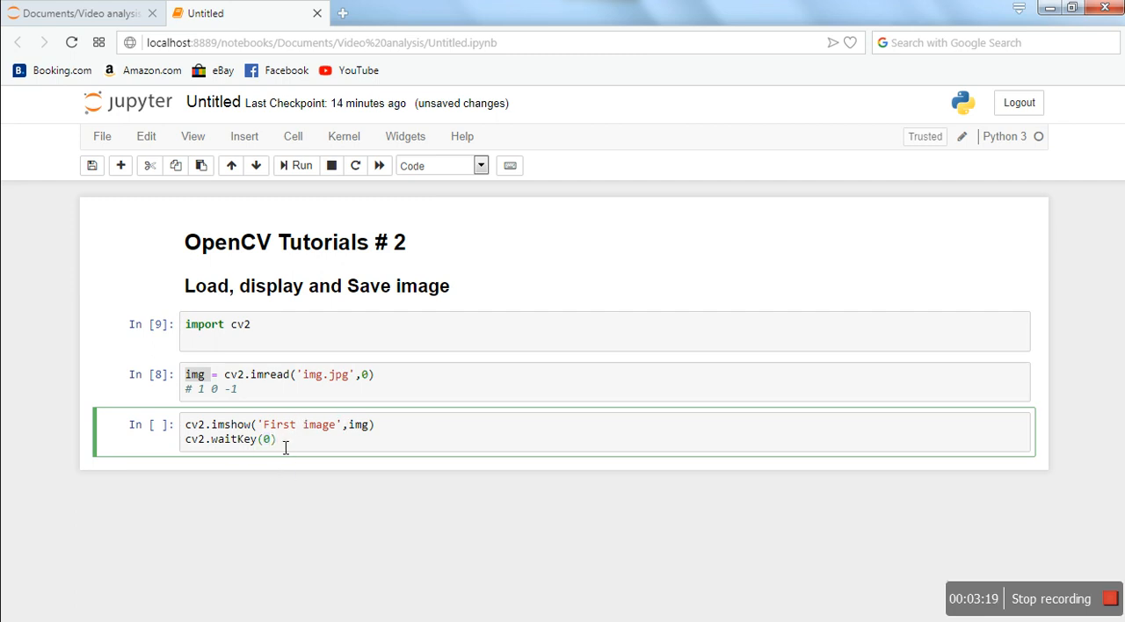
{"action": "key", "text": "enter"}
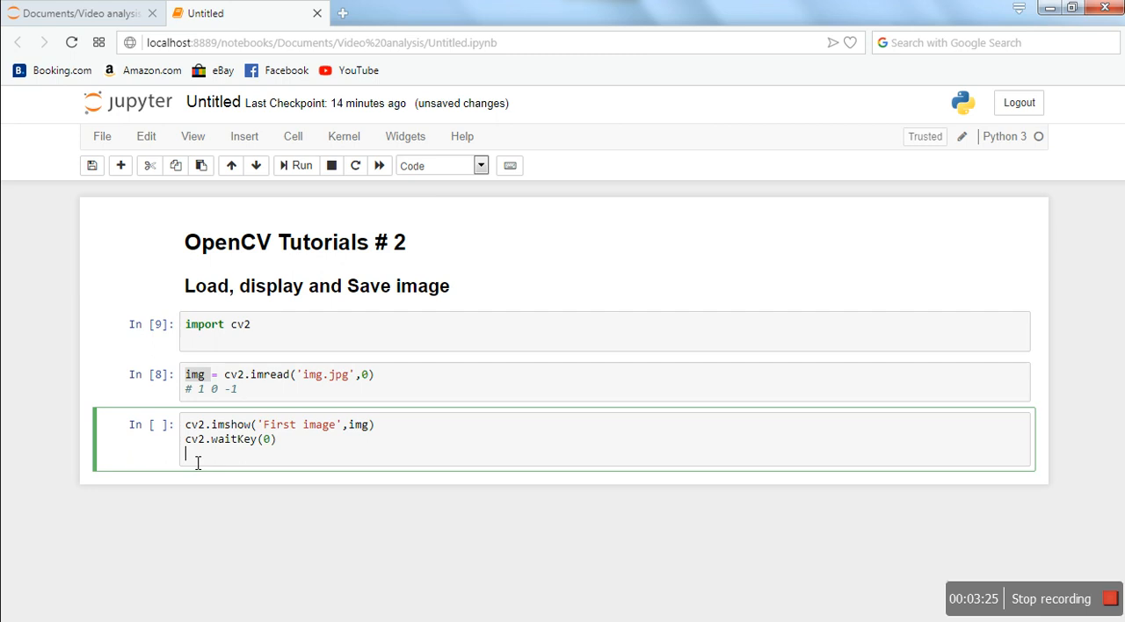
{"action": "type", "text": "cv2."}
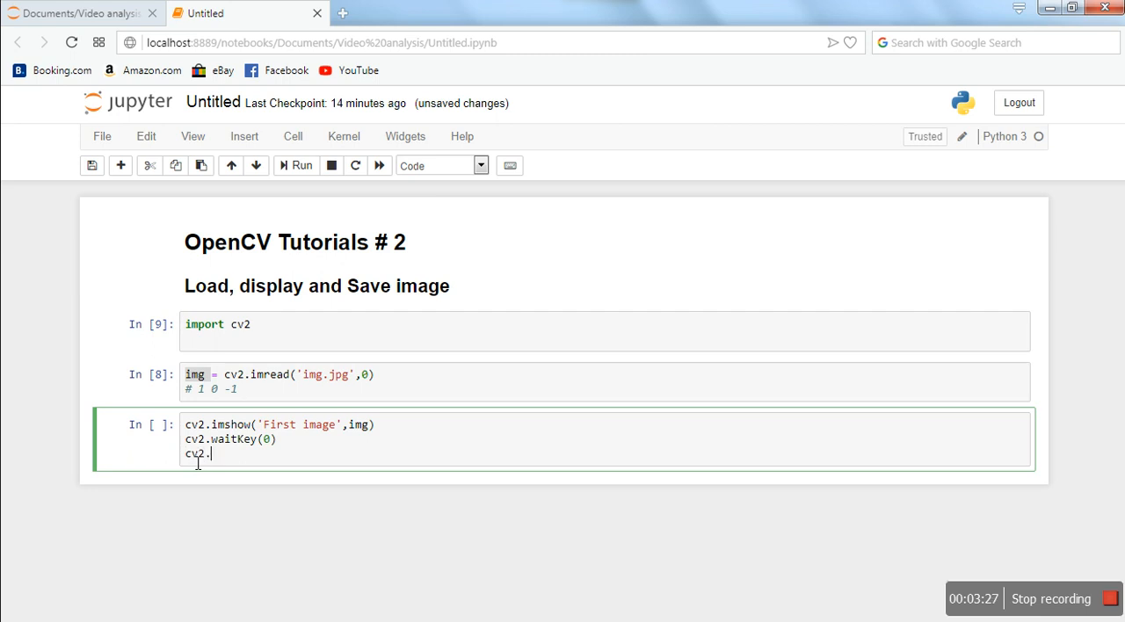
{"action": "type", "text": "de"}
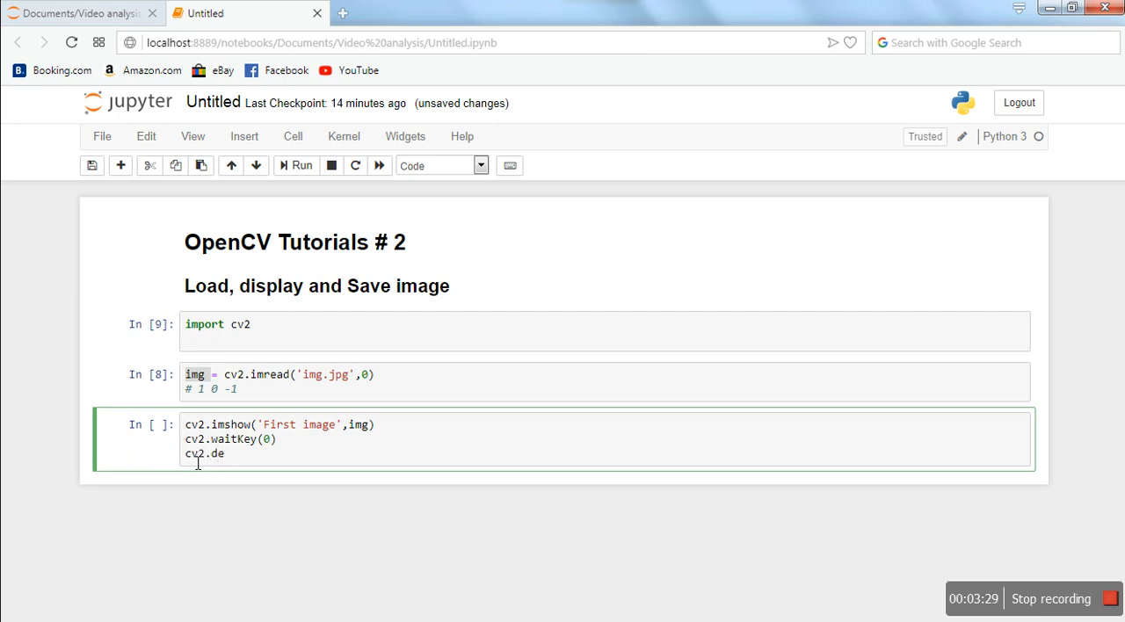
{"action": "type", "text": "stroy"}
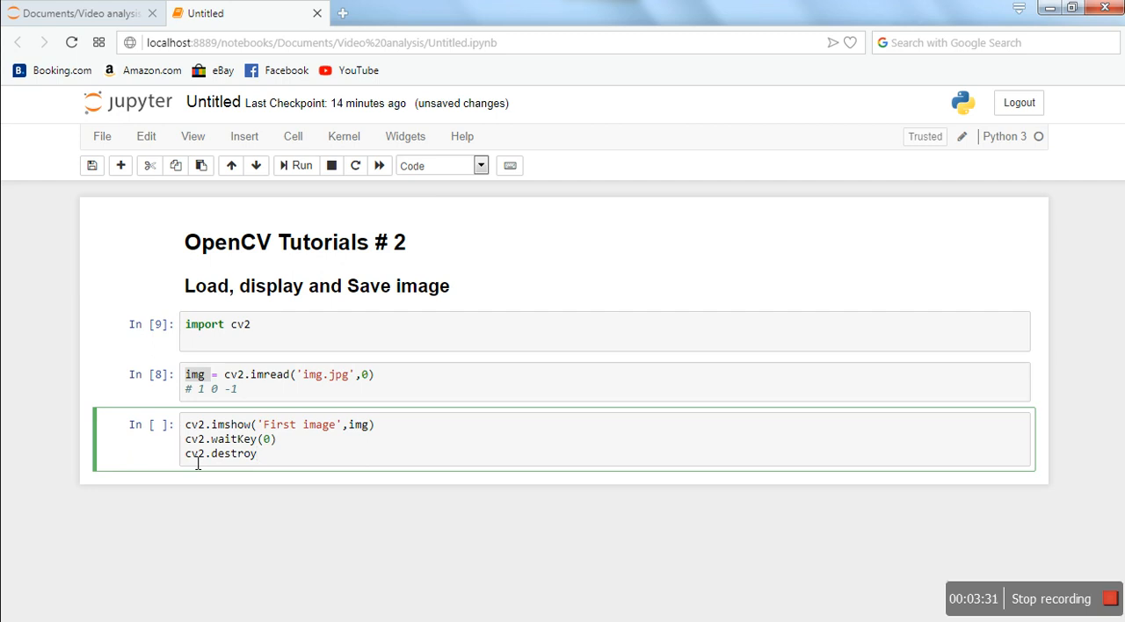
{"action": "type", "text": "AllWindow"}
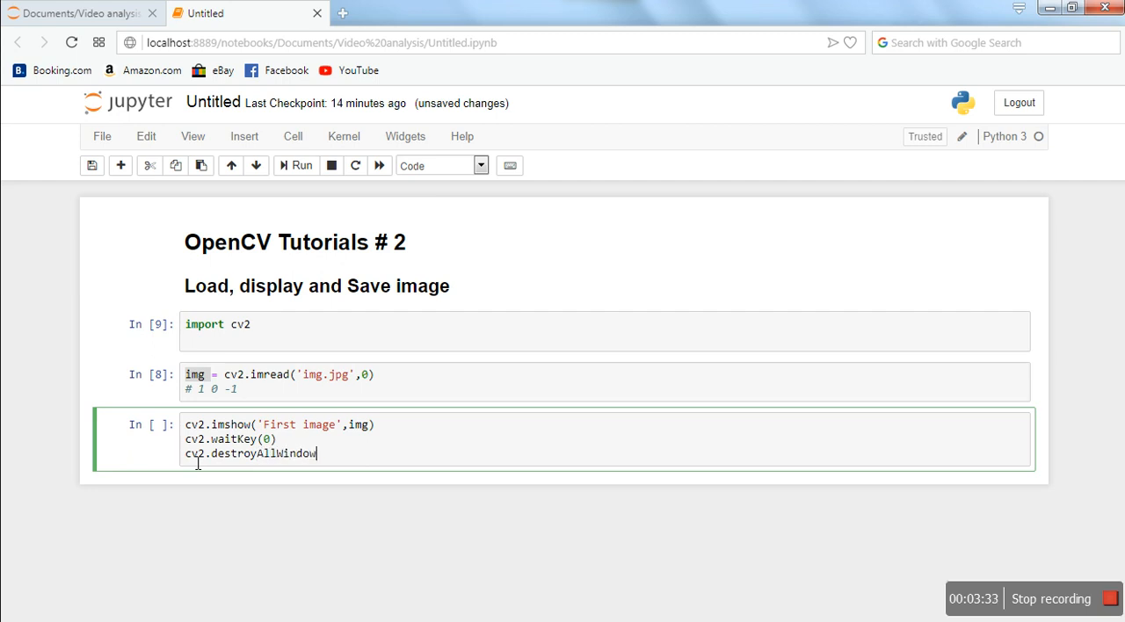
{"action": "type", "text": "s()"}
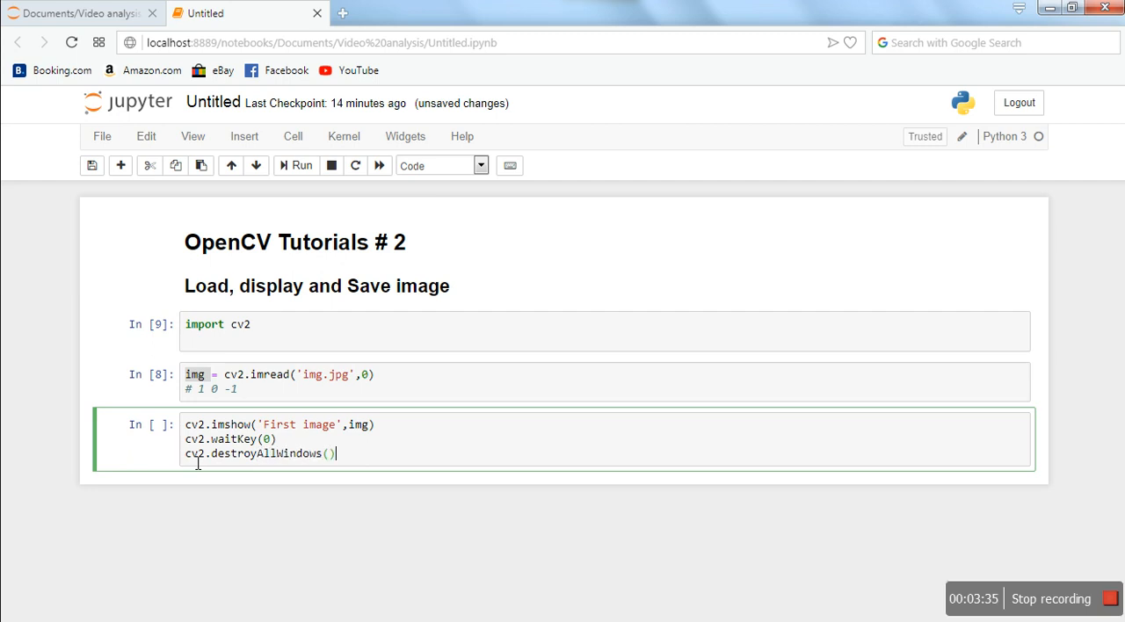
{"action": "mouse_move", "coordinate": [271, 410]}
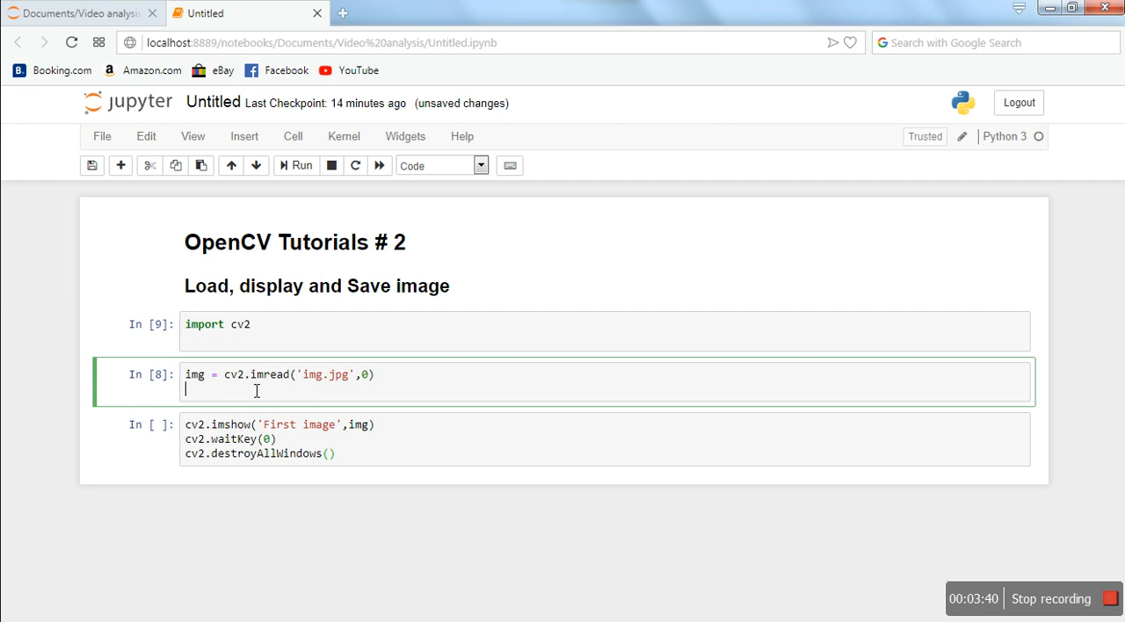
Step: Run the display cell so the grayscale puppy appears in the 'First image' window
{"action": "key", "text": "shift+enter"}
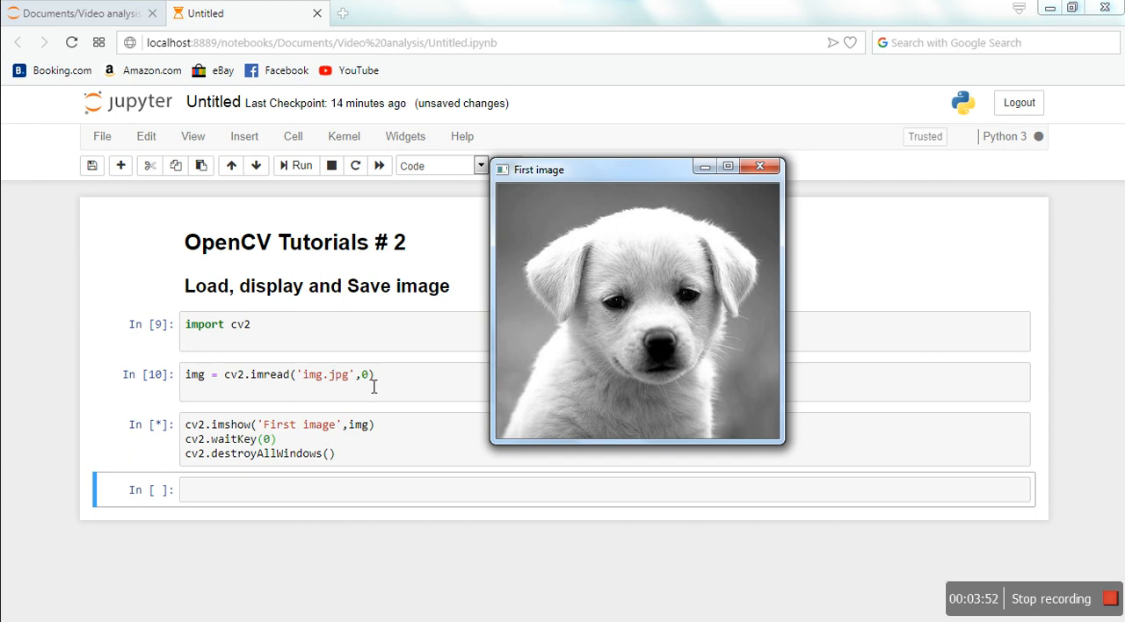
{"action": "mouse_move", "coordinate": [675, 364]}
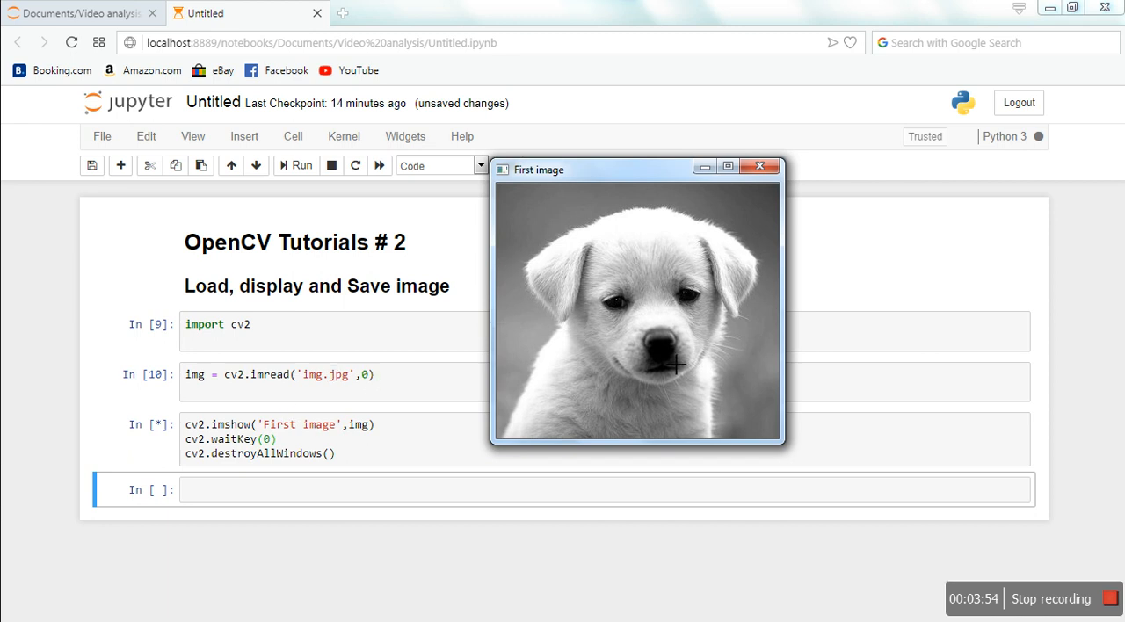
{"action": "mouse_move", "coordinate": [588, 343]}
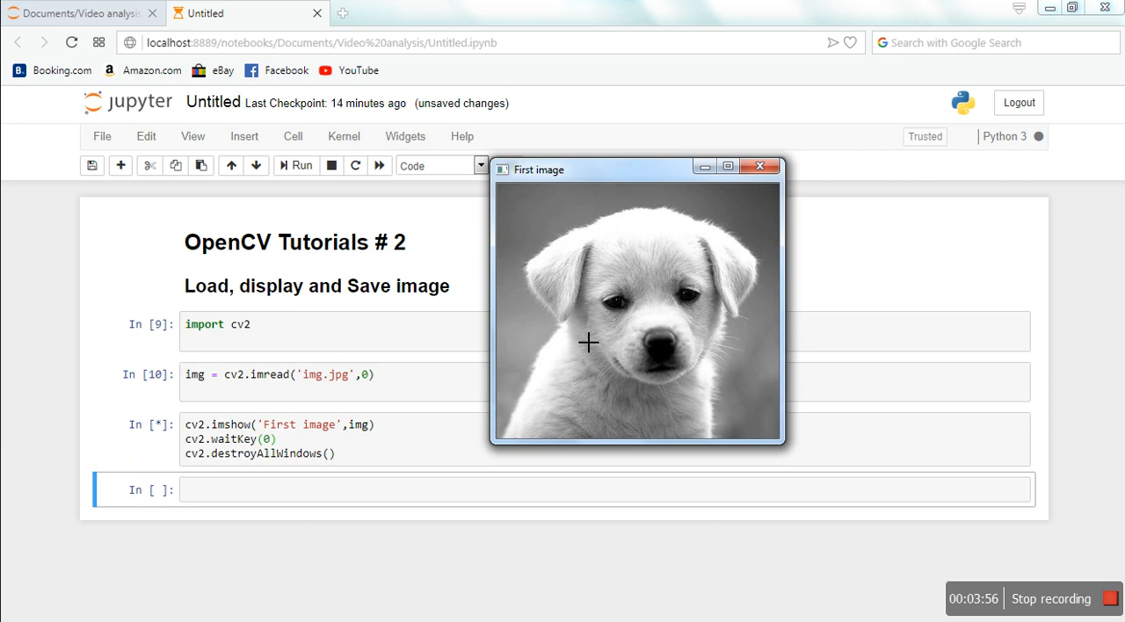
{"action": "mouse_move", "coordinate": [618, 284]}
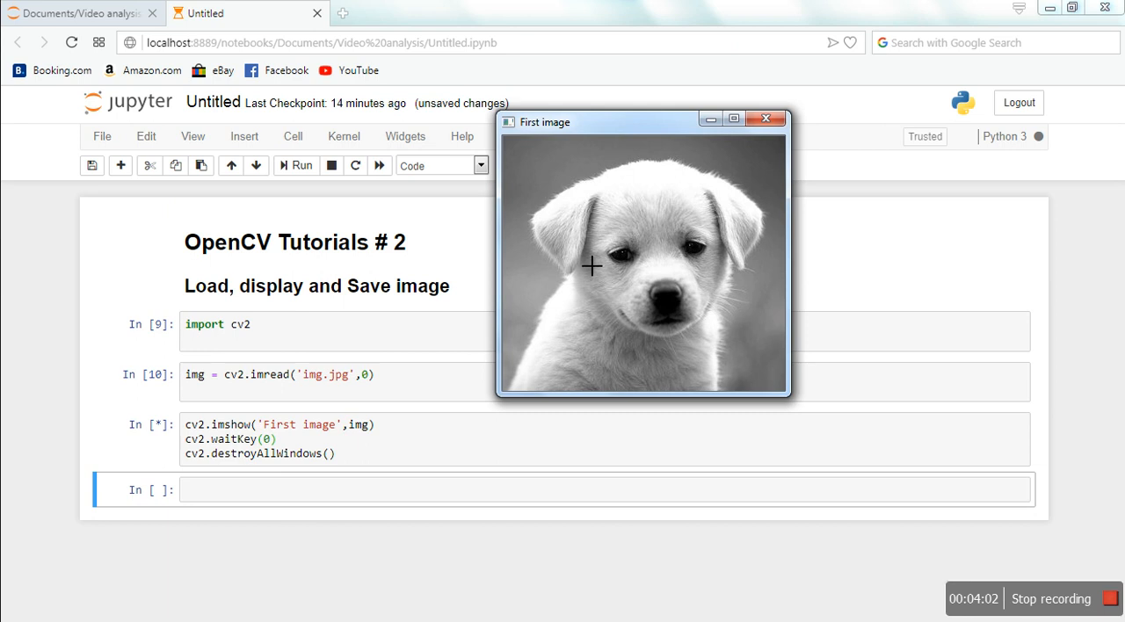
{"action": "mouse_move", "coordinate": [640, 232]}
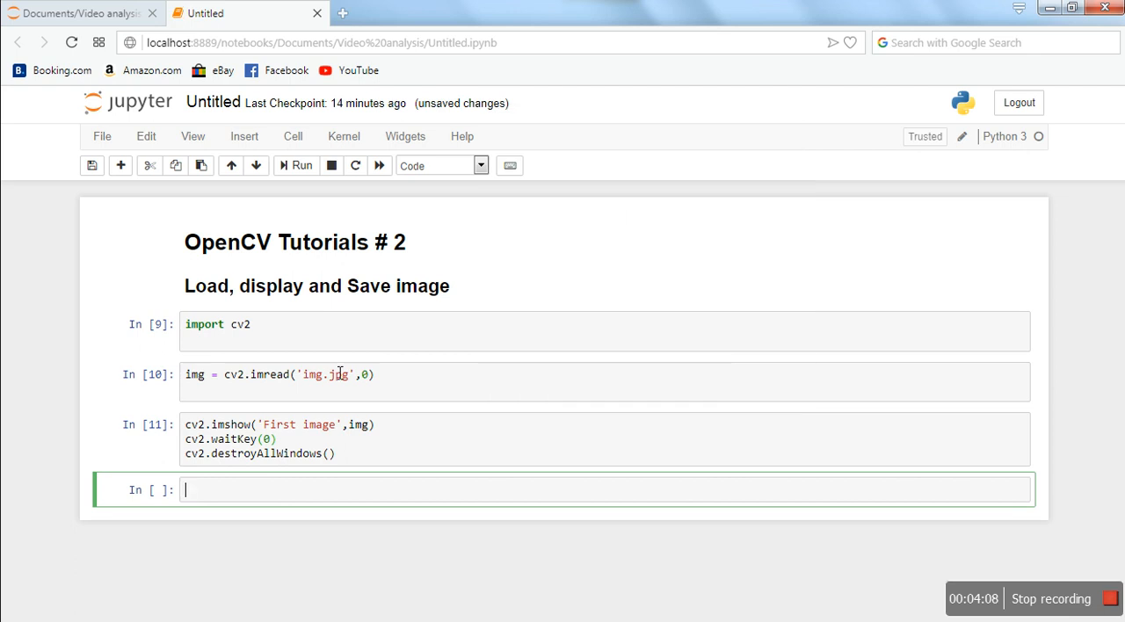
Step: Select the imshow, waitKey and destroyAllWindows lines and clear the cell
{"action": "left_click", "coordinate": [264, 439]}
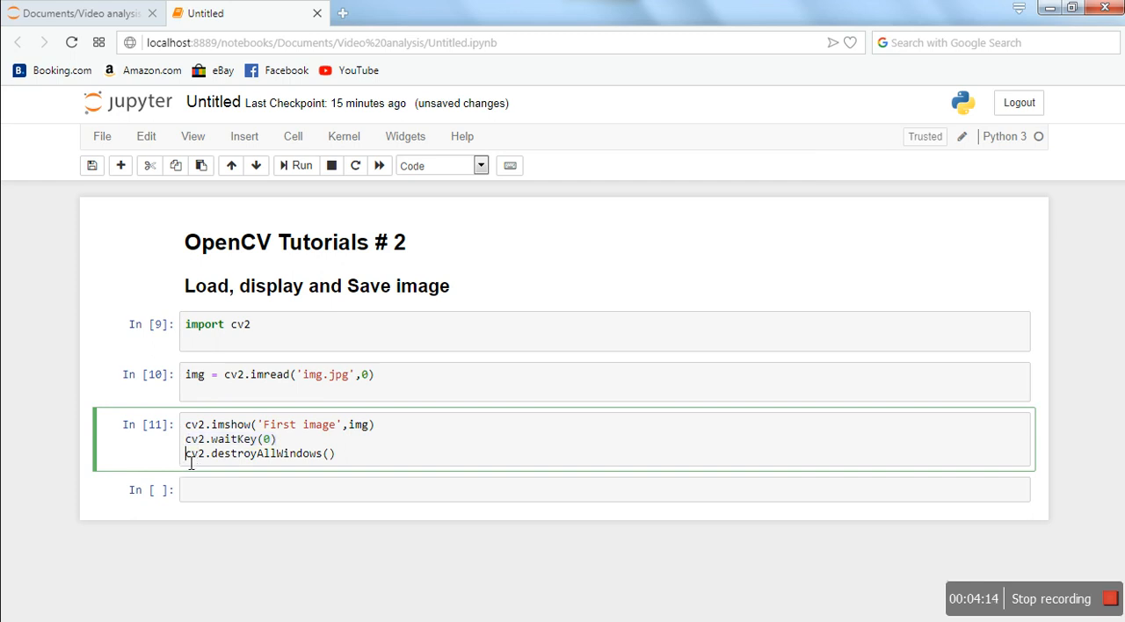
{"action": "double_click", "coordinate": [260, 454]}
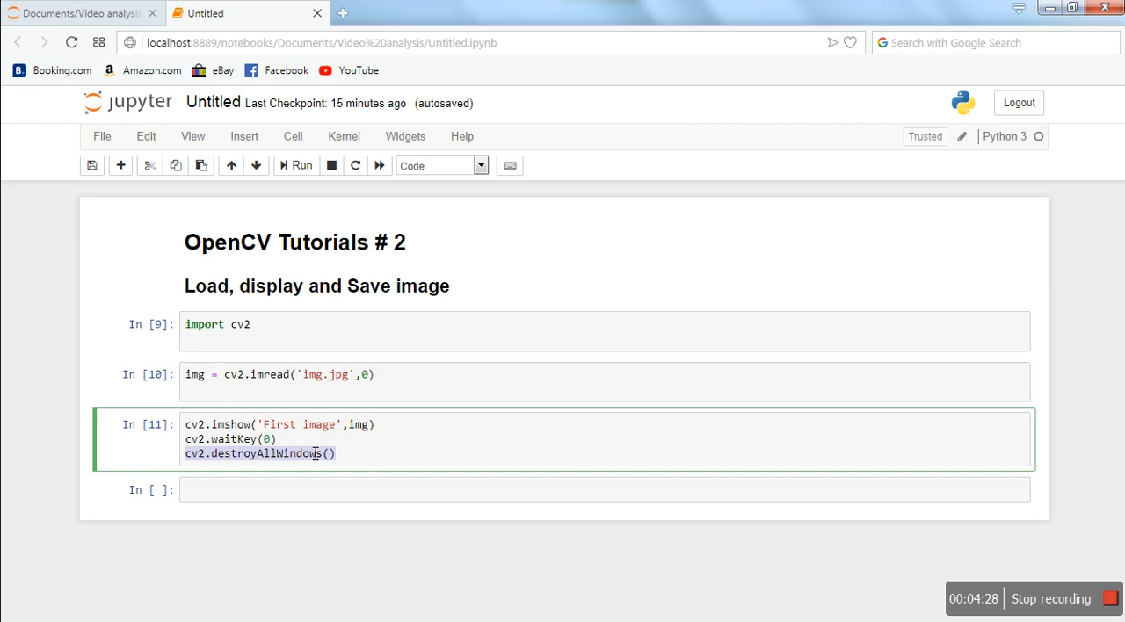
{"action": "mouse_move", "coordinate": [341, 471]}
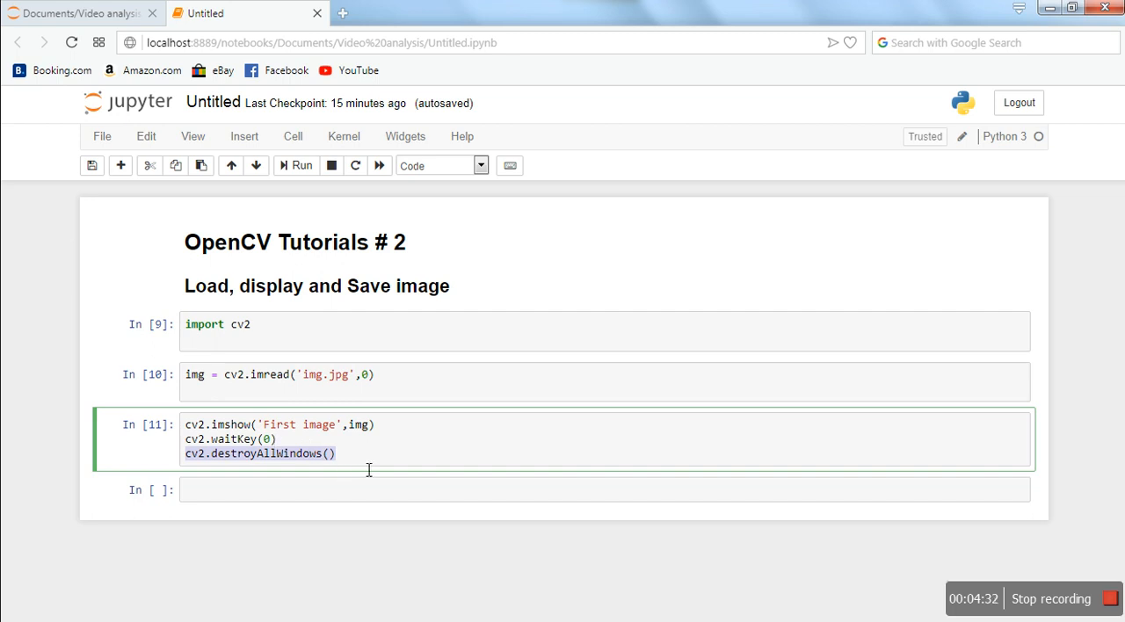
{"action": "left_click_drag", "start_coordinate": [369, 453], "coordinate": [184, 423]}
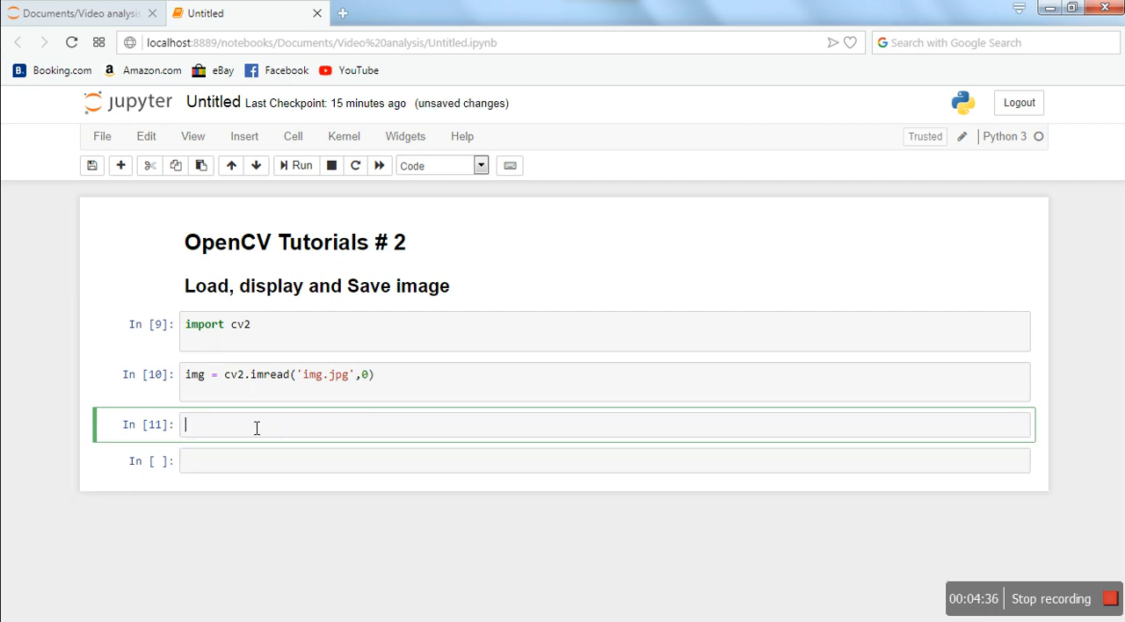
{"action": "mouse_move", "coordinate": [260, 443]}
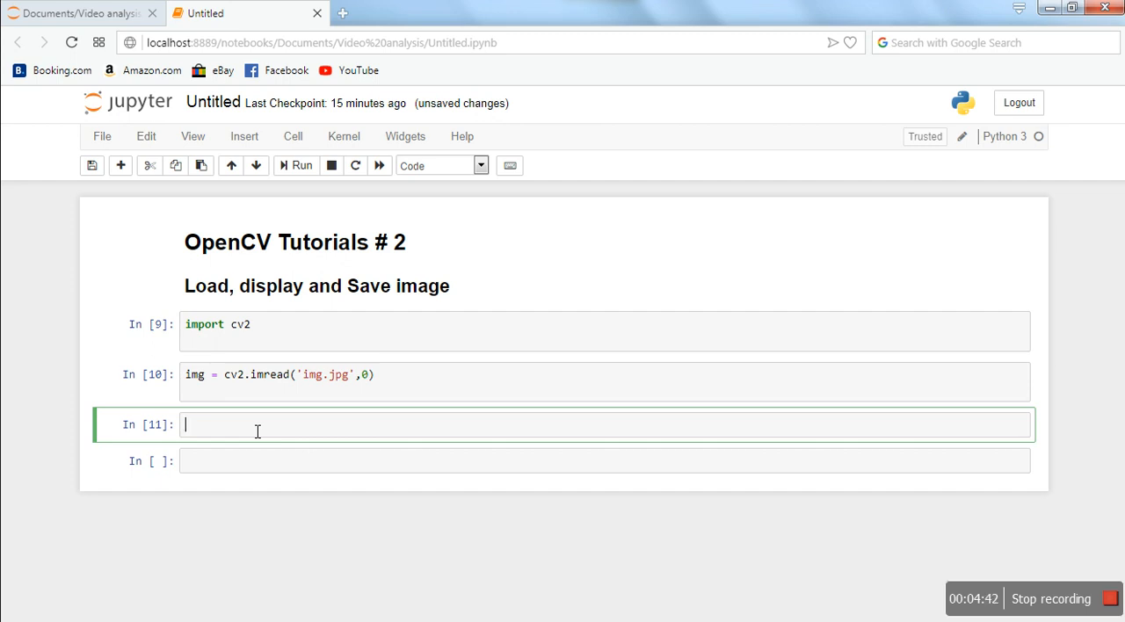
Step: Write cv2.imwrite('dog.jpg',img) to save the grayscale image as dog.jpg
{"action": "type", "text": "cv2.imwrite"}
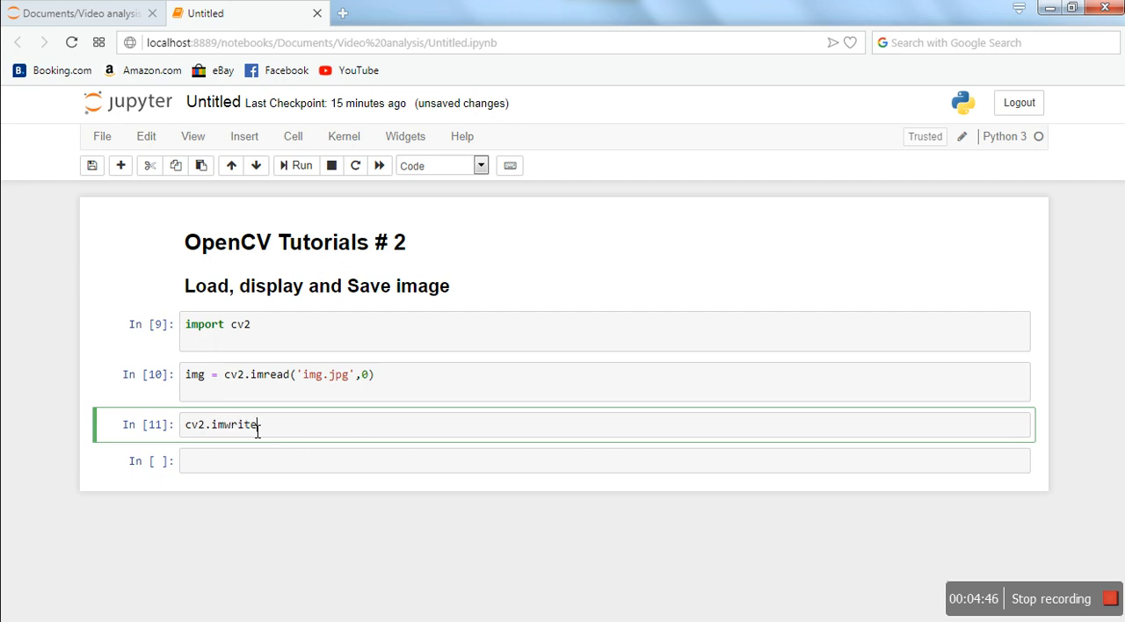
{"action": "type", "text": "()"}
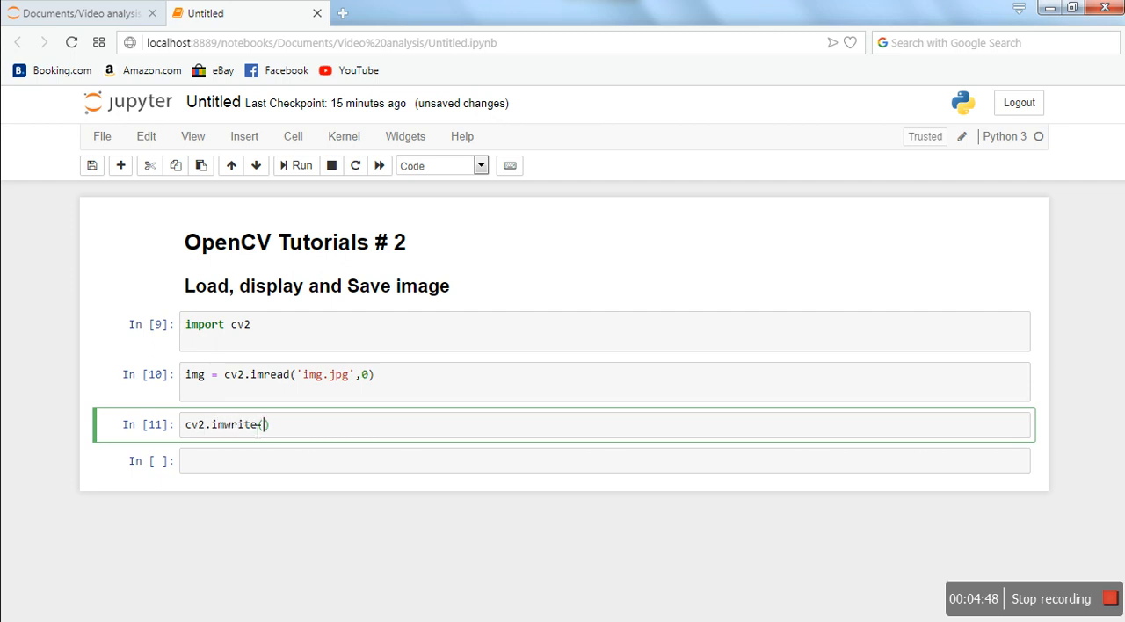
{"action": "type", "text": "'"}
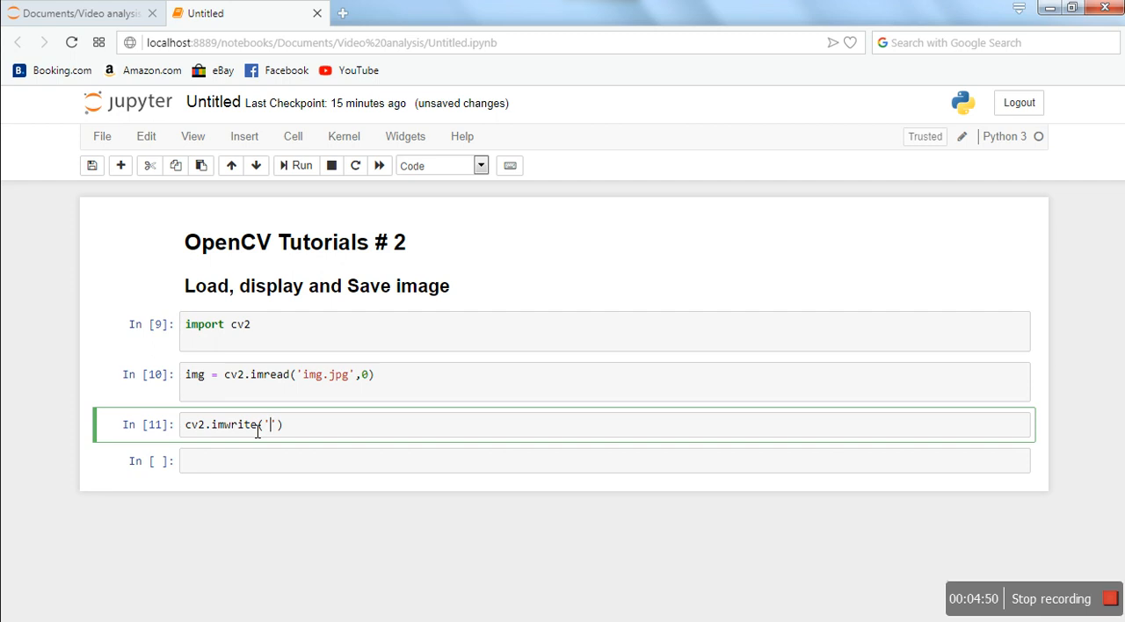
{"action": "type", "text": "firs"}
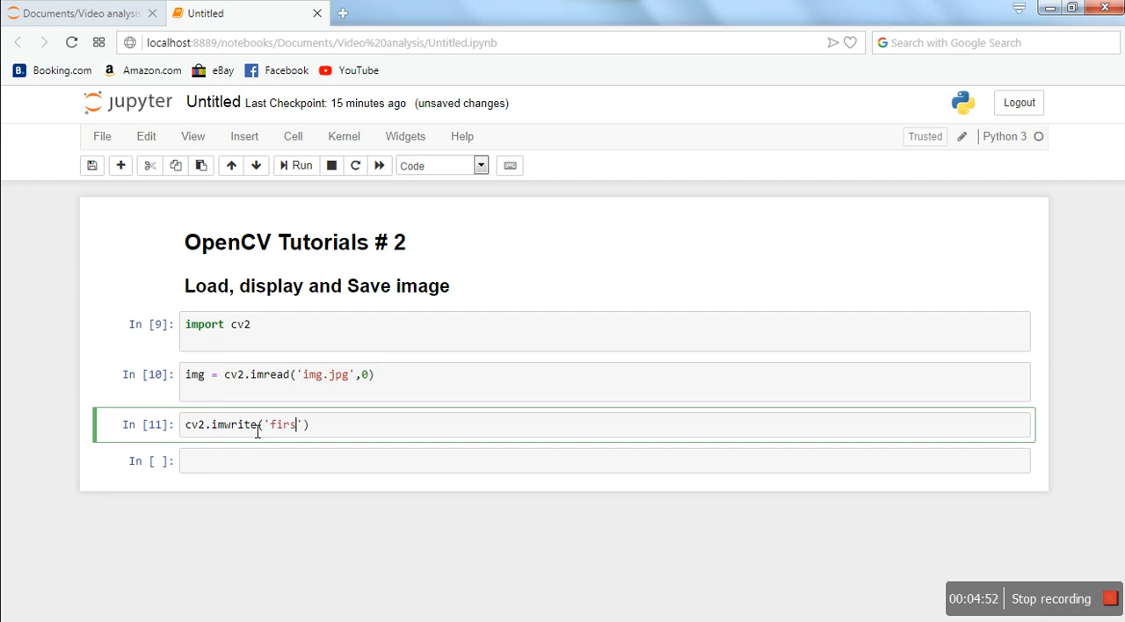
{"action": "type", "text": "go"}
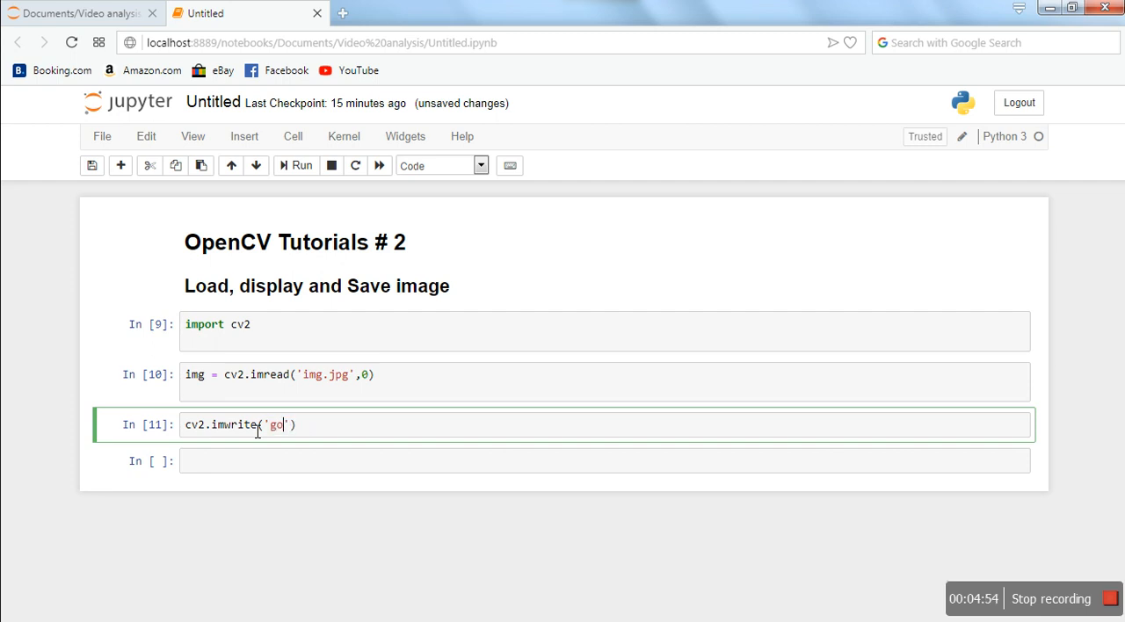
{"action": "type", "text": "dog.im"}
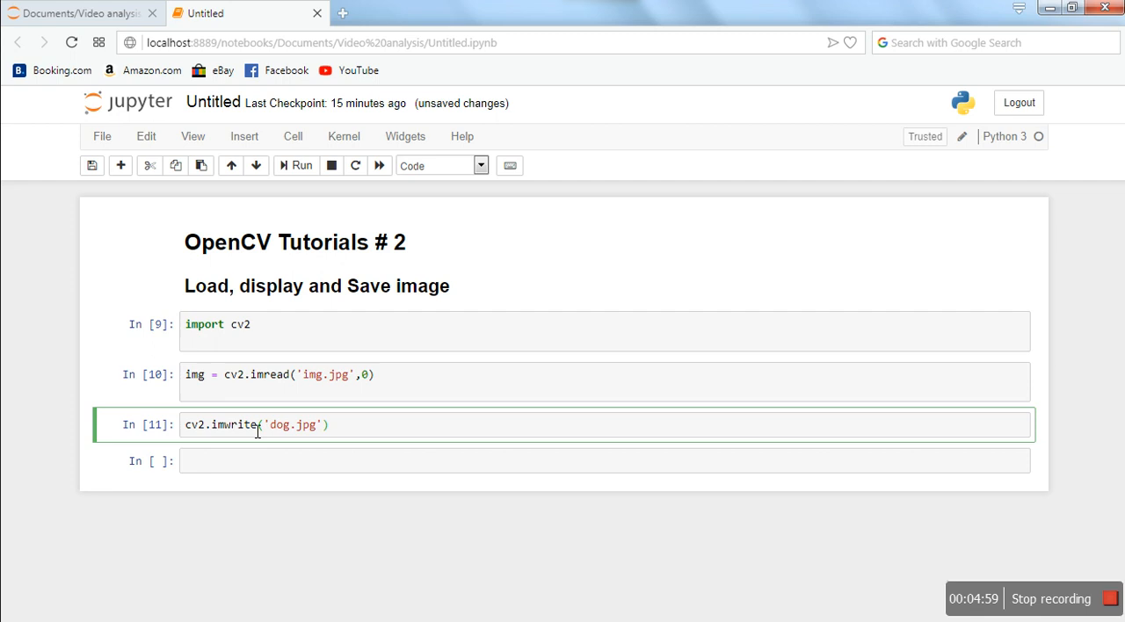
{"action": "type", "text": ","}
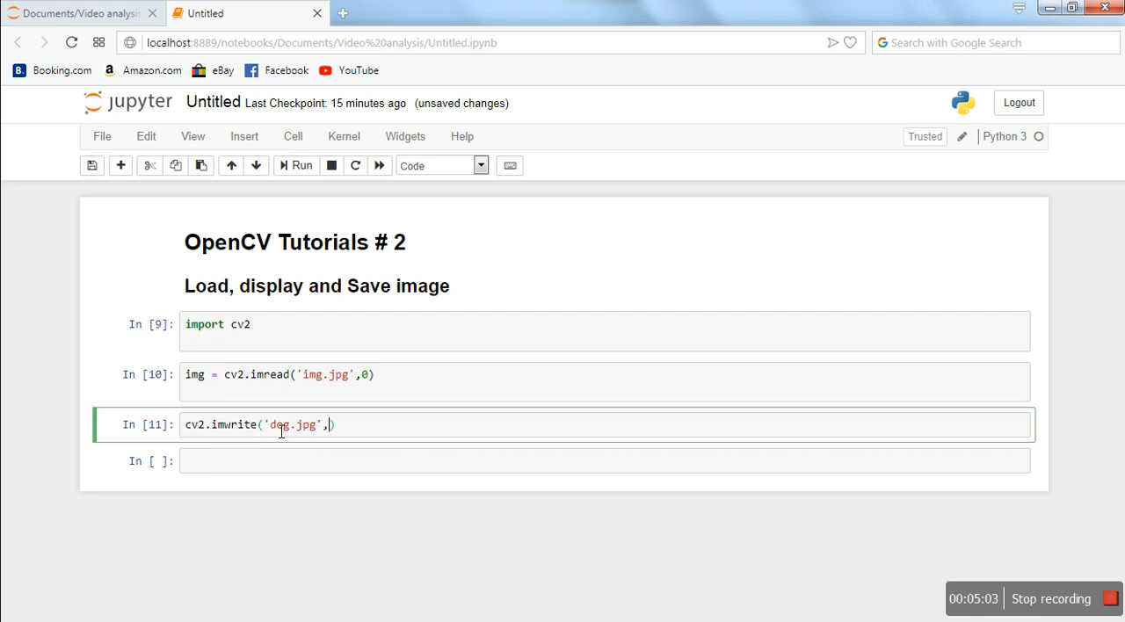
{"action": "type", "text": "dog.jpg"}
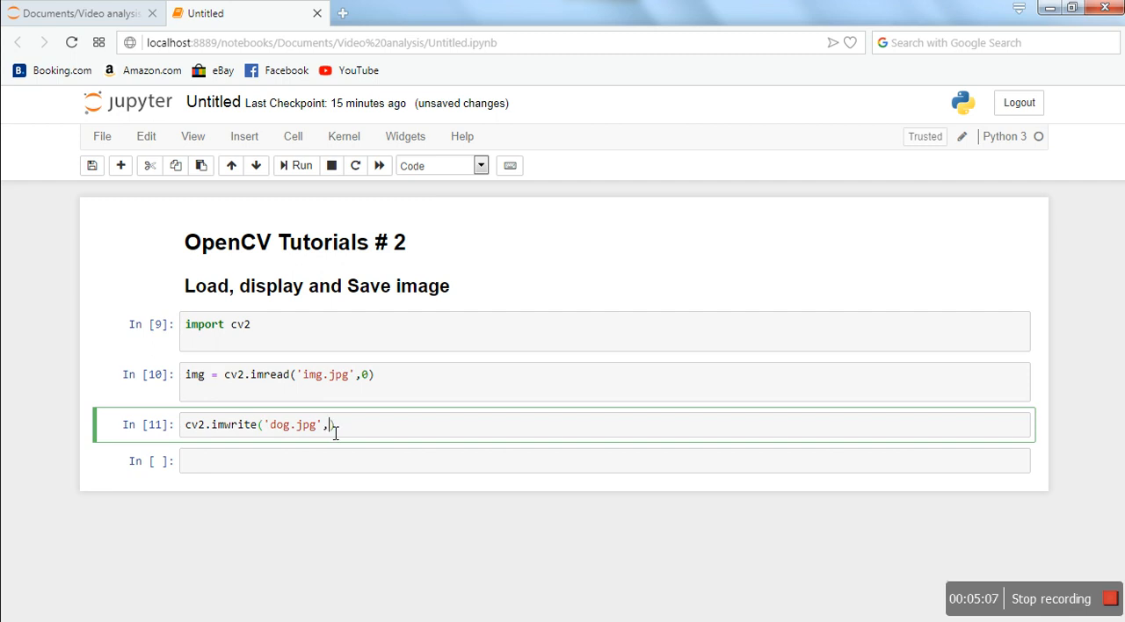
{"action": "mouse_move", "coordinate": [450, 506]}
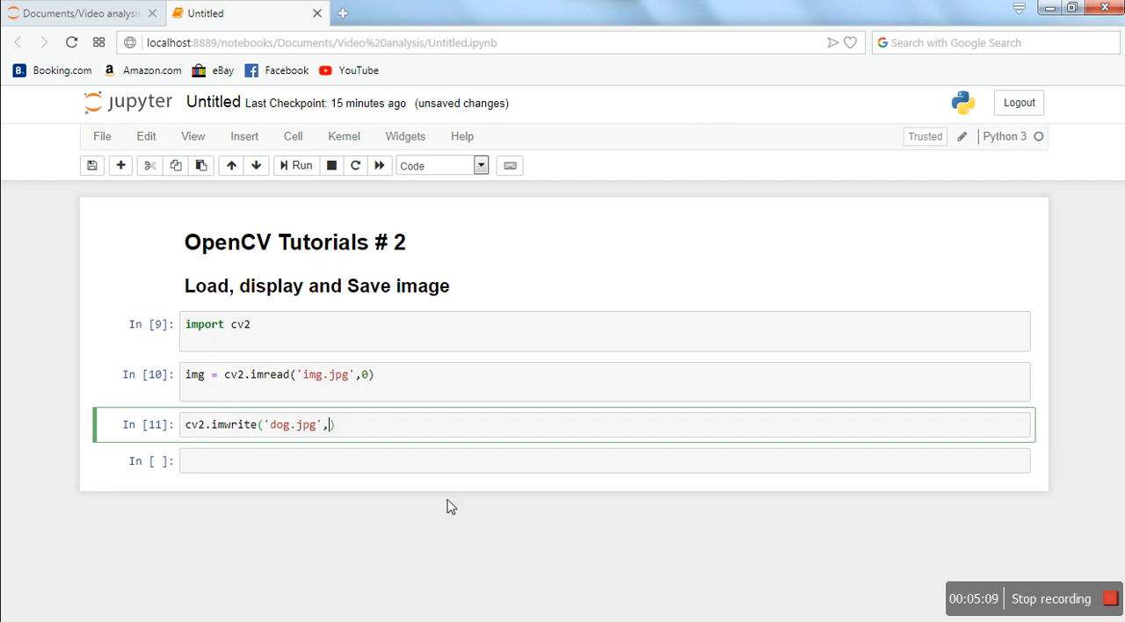
{"action": "type", "text": "img)"}
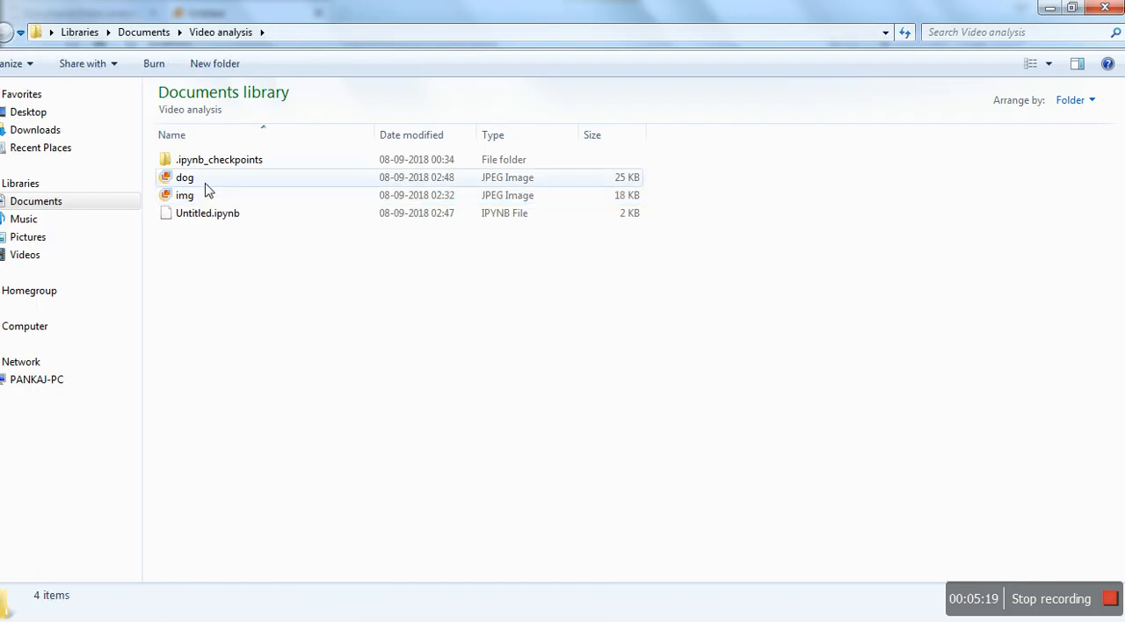
{"action": "mouse_move", "coordinate": [184, 178]}
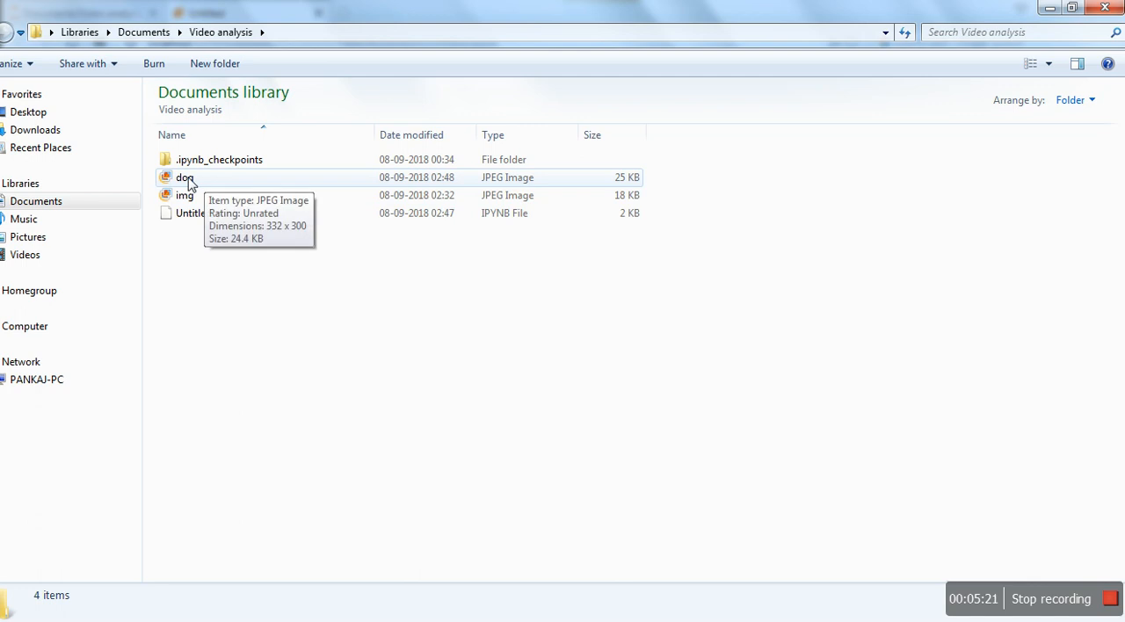
Step: Open the saved dog JPEG in the photo viewer to confirm it is grayscale
{"action": "left_click", "coordinate": [186, 178]}
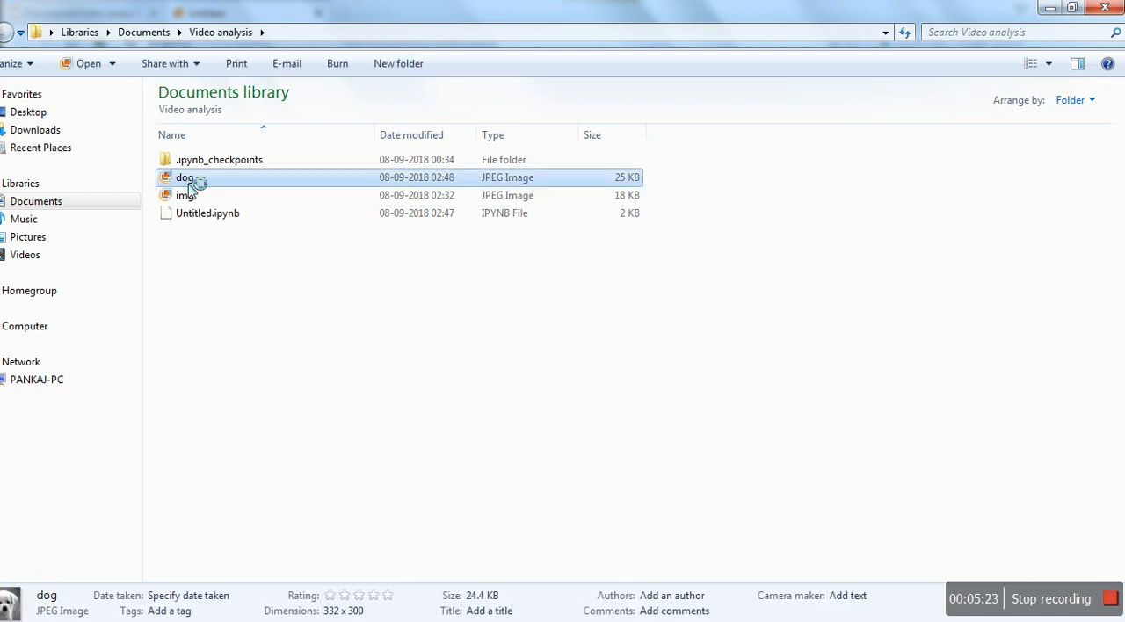
{"action": "double_click", "coordinate": [187, 178]}
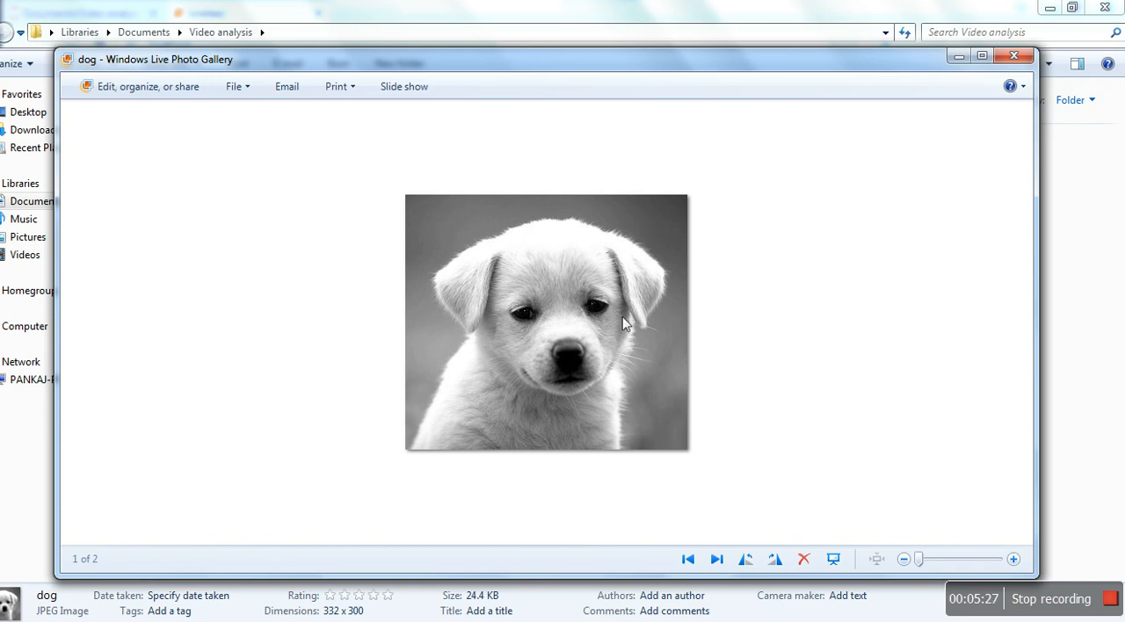
{"action": "mouse_move", "coordinate": [1081, 438]}
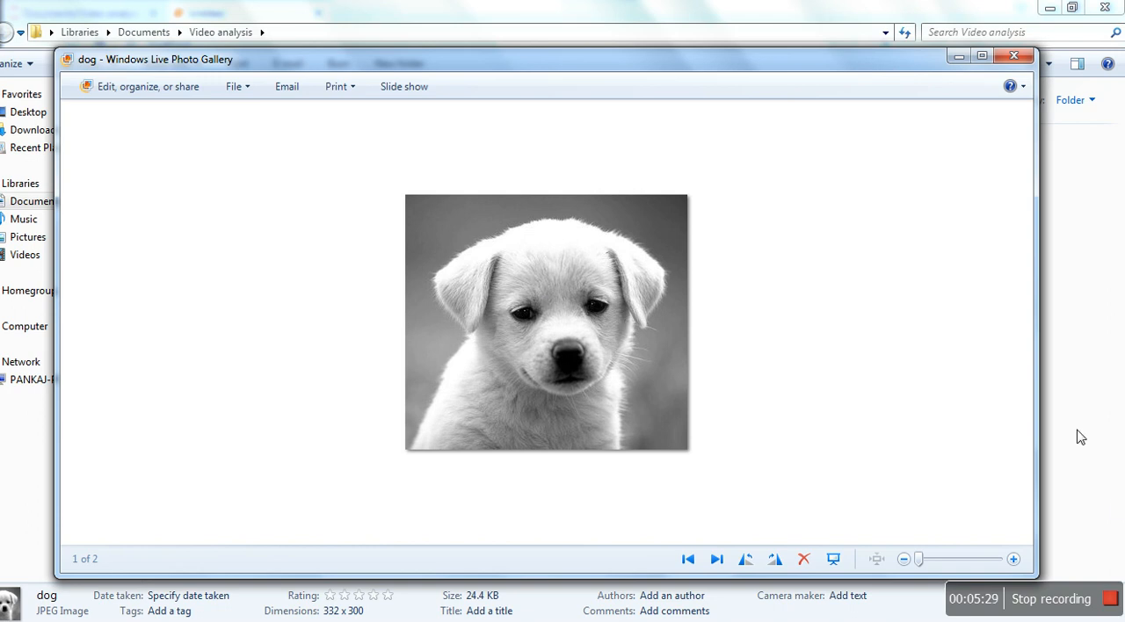